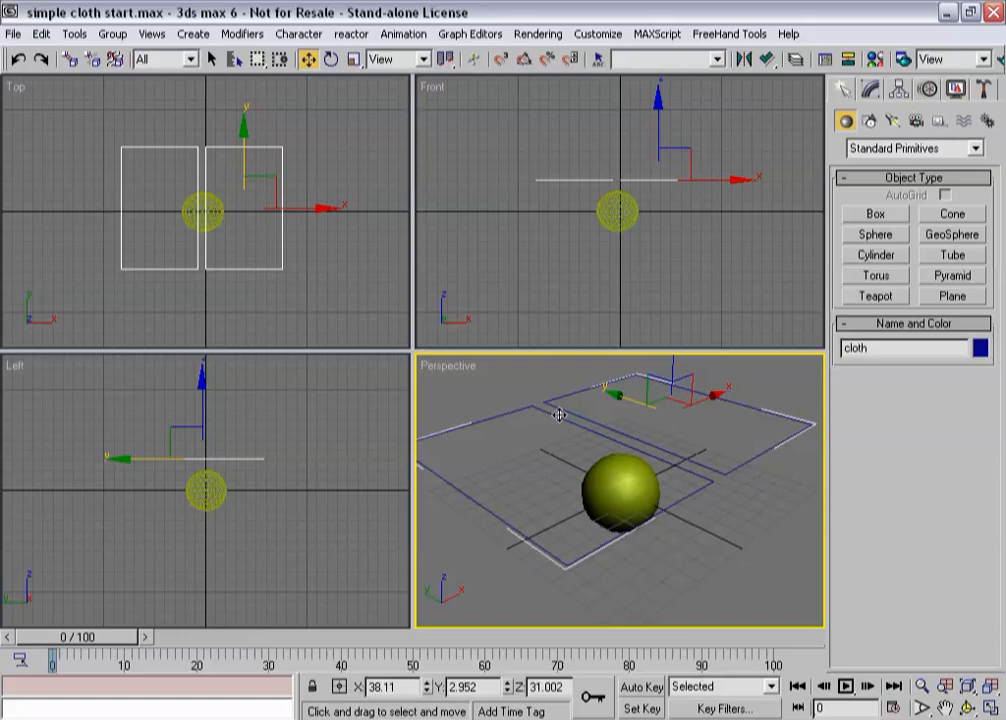
{"action": "mouse_move", "coordinate": [248, 248]}
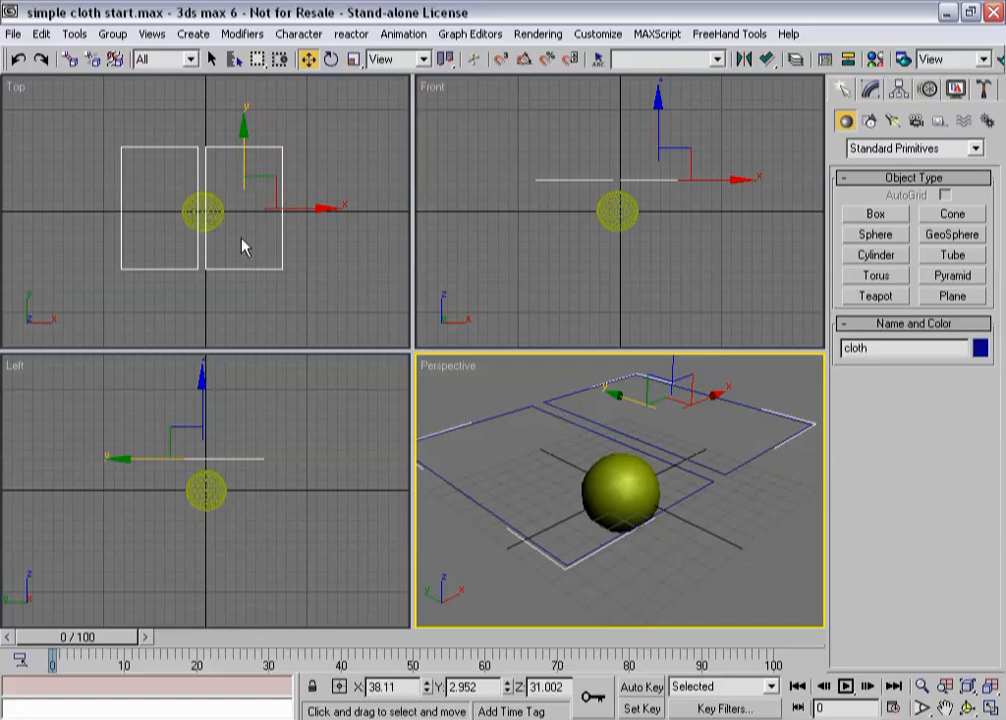
{"action": "mouse_move", "coordinate": [232, 246]}
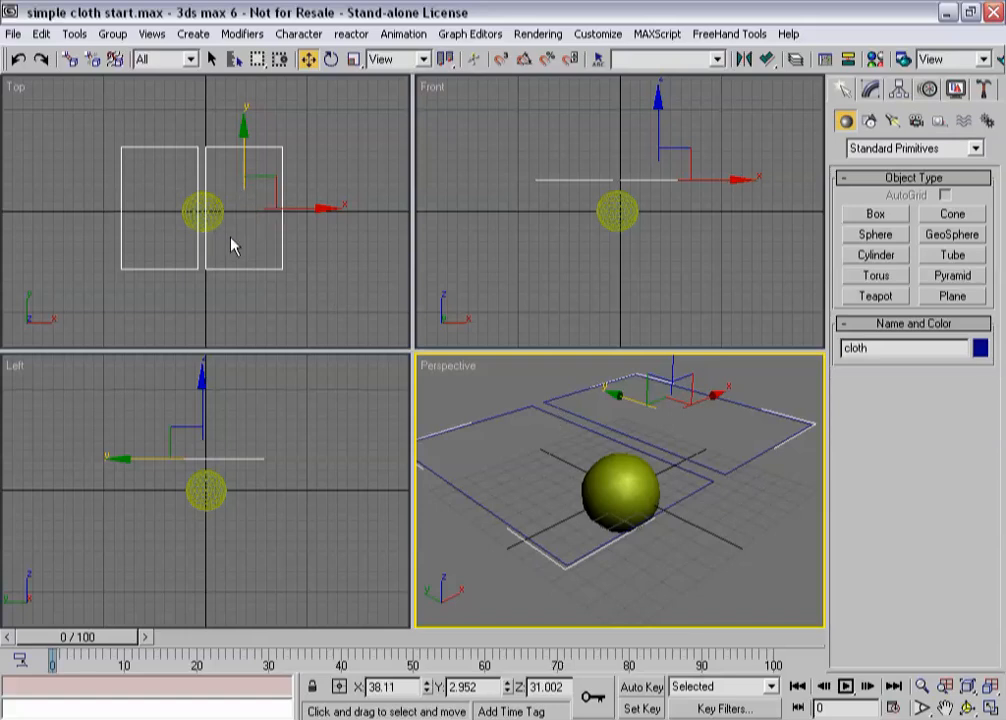
{"action": "mouse_move", "coordinate": [230, 236]}
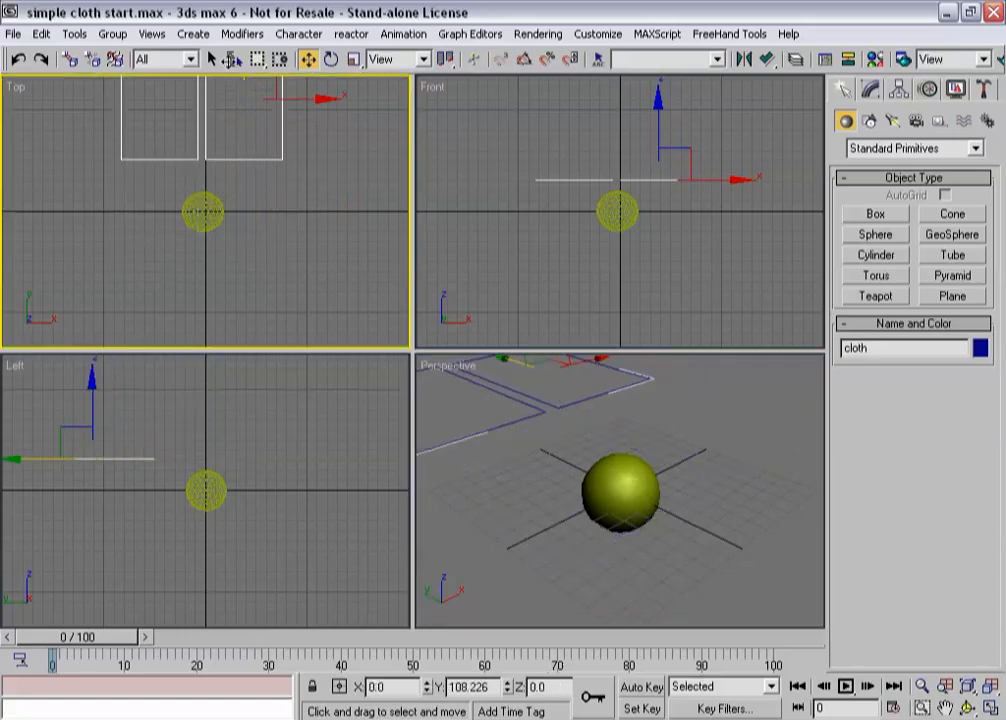
Clone the two cloth panel outlines as a Reference and move the copy above the originals in Top view.
{"action": "left_click", "coordinate": [868, 88]}
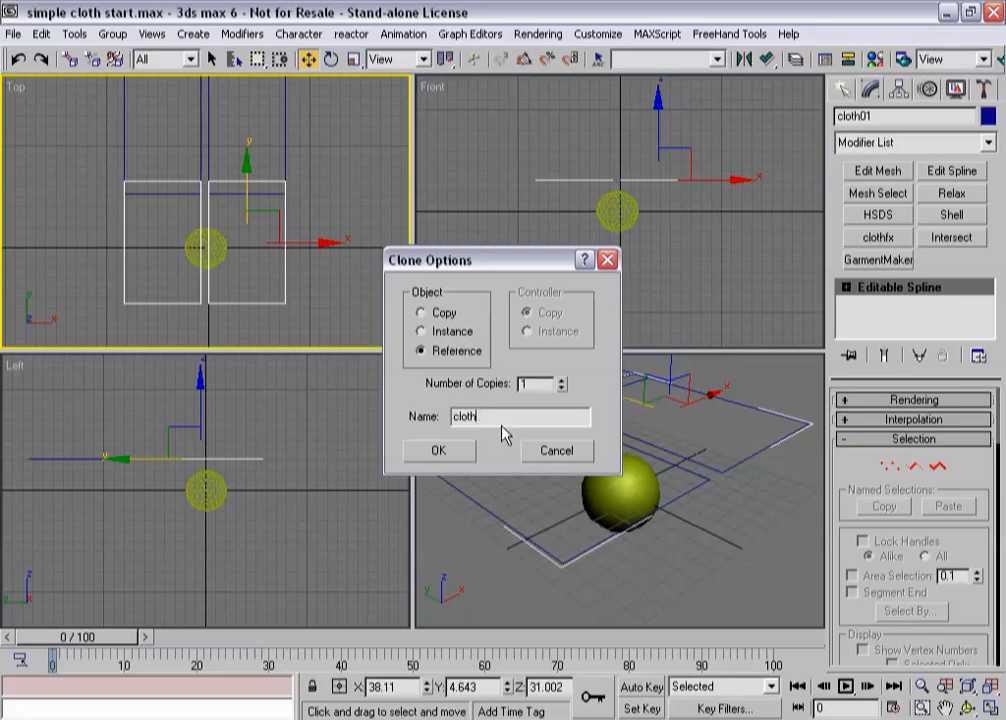
{"action": "left_click", "coordinate": [436, 450]}
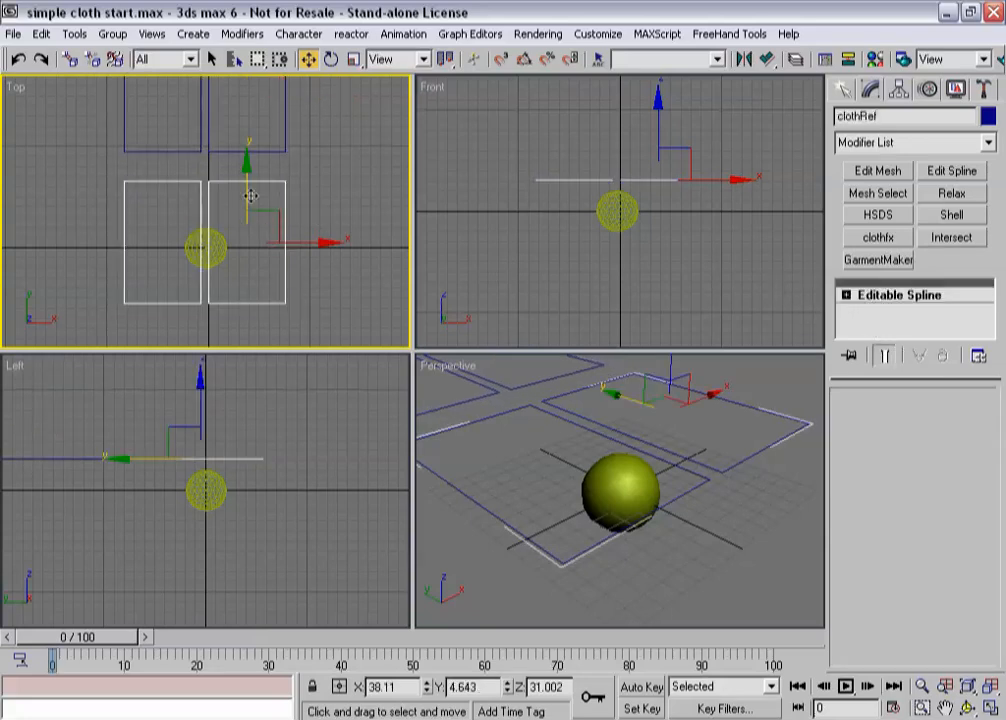
{"action": "left_click_drag", "start_coordinate": [248, 196], "coordinate": [248, 244]}
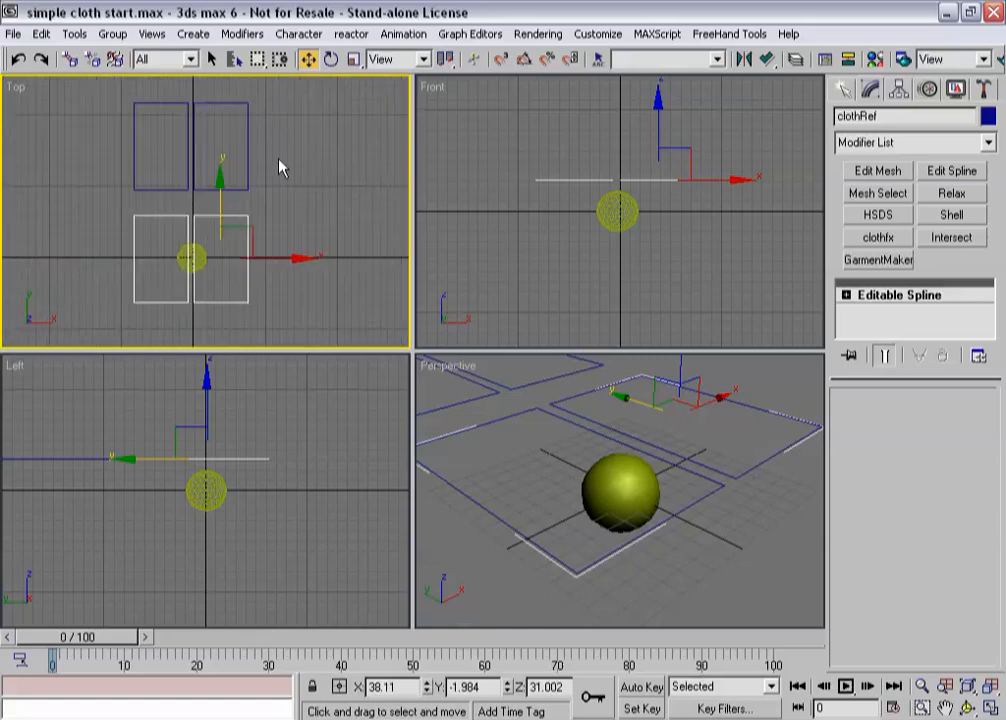
{"action": "mouse_move", "coordinate": [176, 184]}
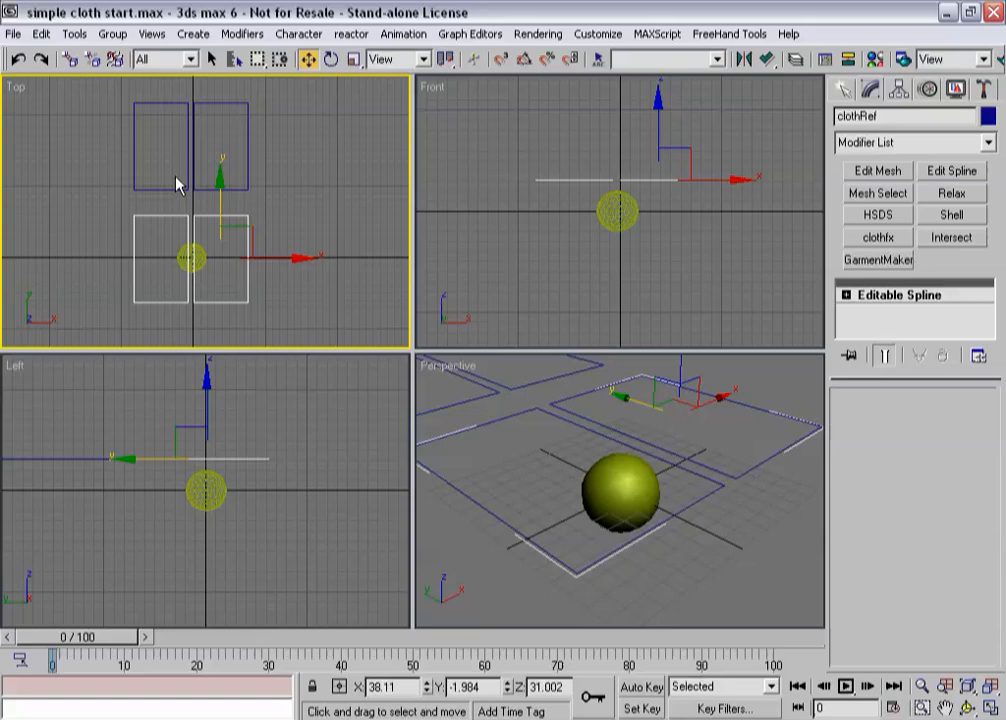
{"action": "mouse_move", "coordinate": [696, 252]}
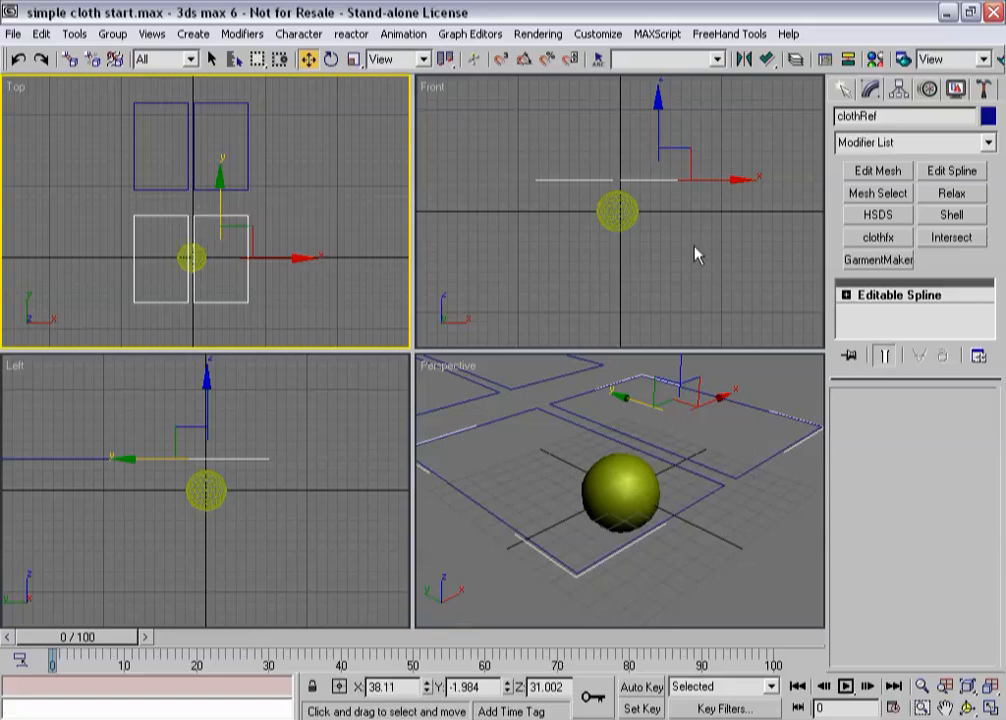
Mesh the copied outlines with Garment Maker and sew a seam between the two facing panel edges.
{"action": "left_click", "coordinate": [876, 260]}
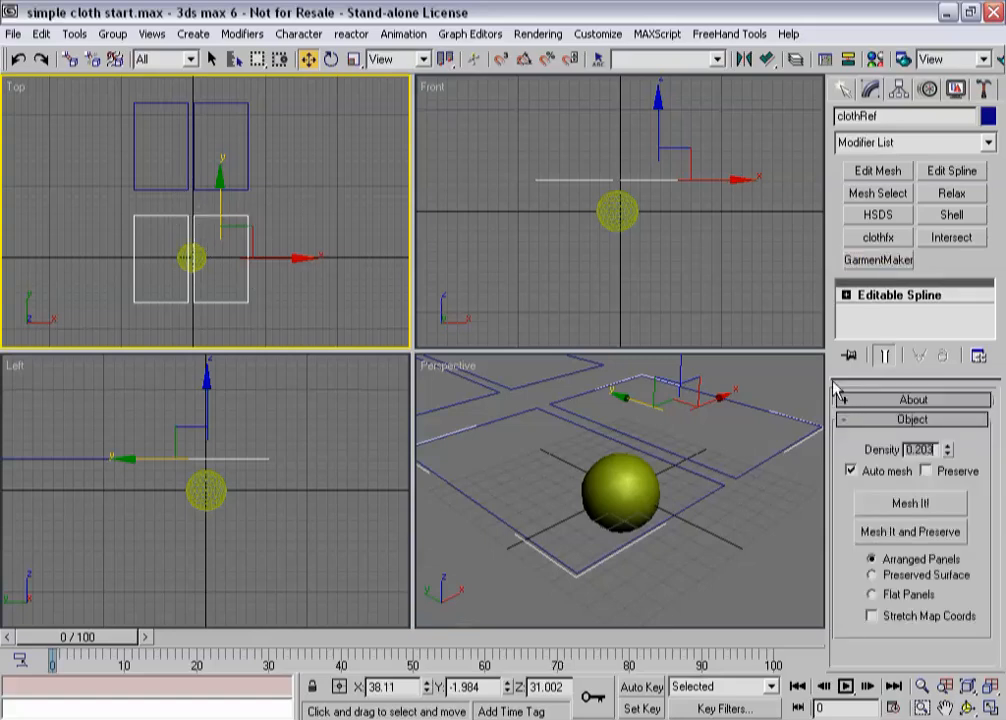
{"action": "left_click", "coordinate": [908, 504]}
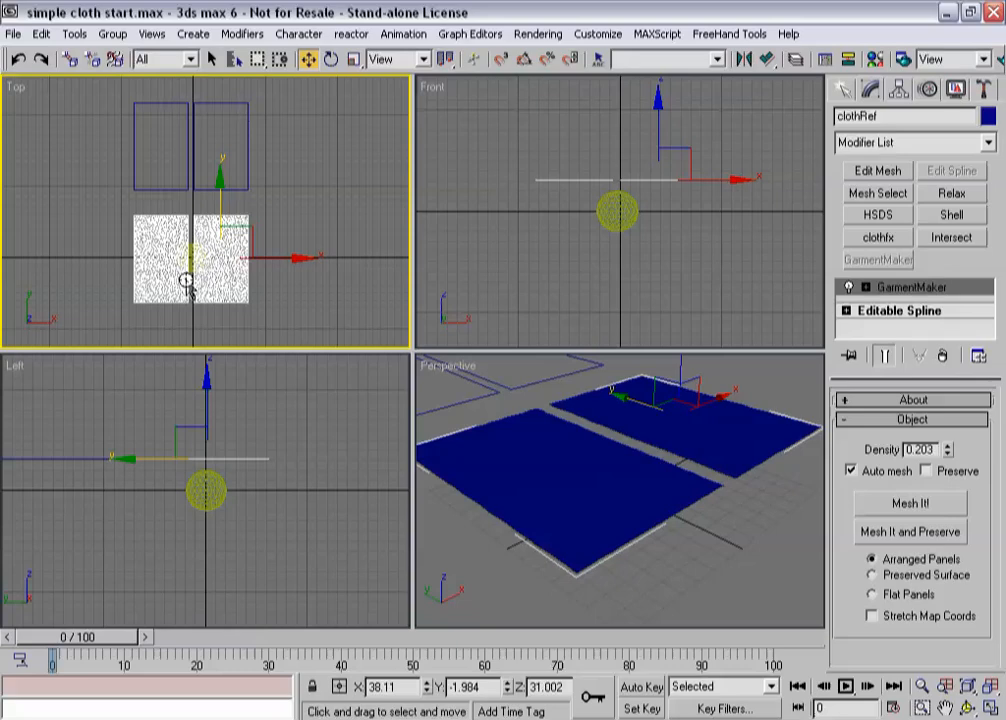
{"action": "left_click", "coordinate": [866, 288]}
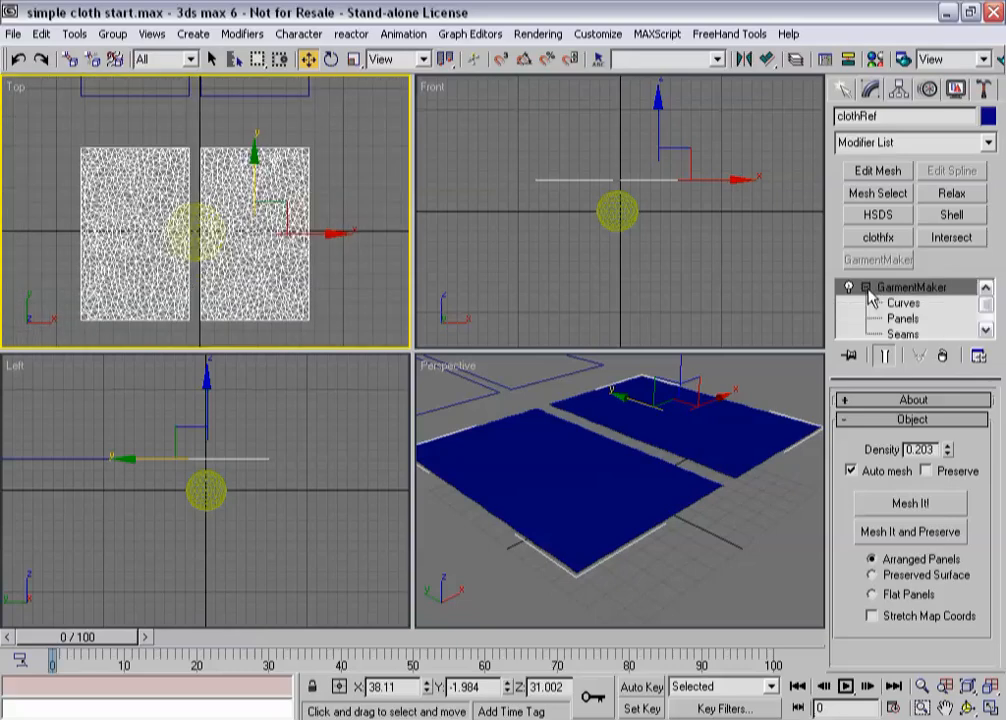
{"action": "left_click", "coordinate": [904, 332]}
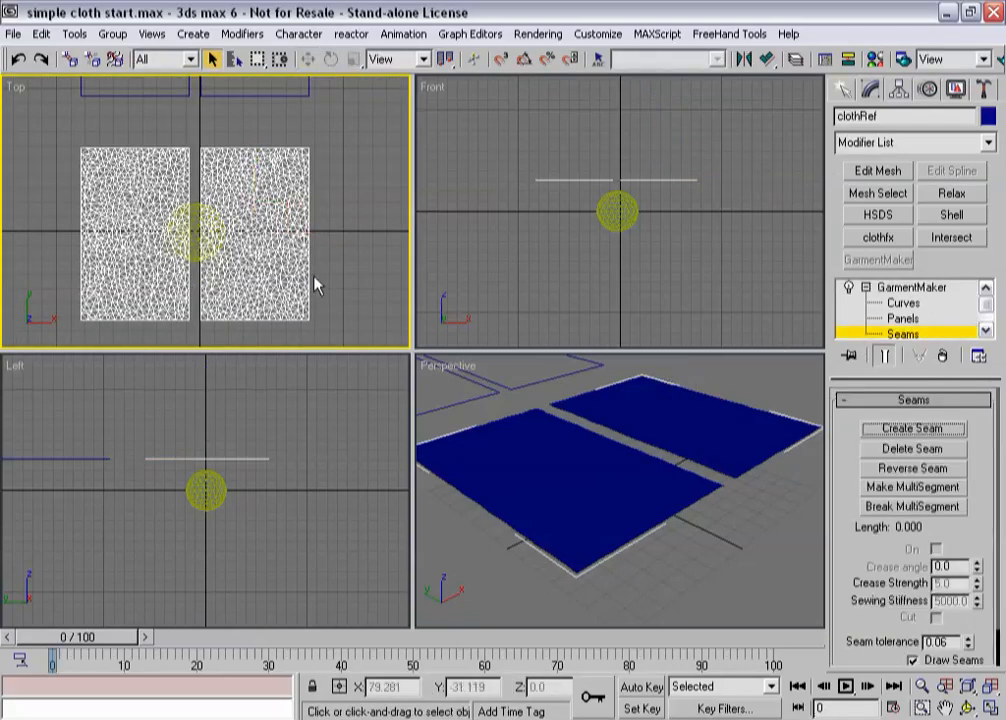
{"action": "left_click", "coordinate": [912, 428]}
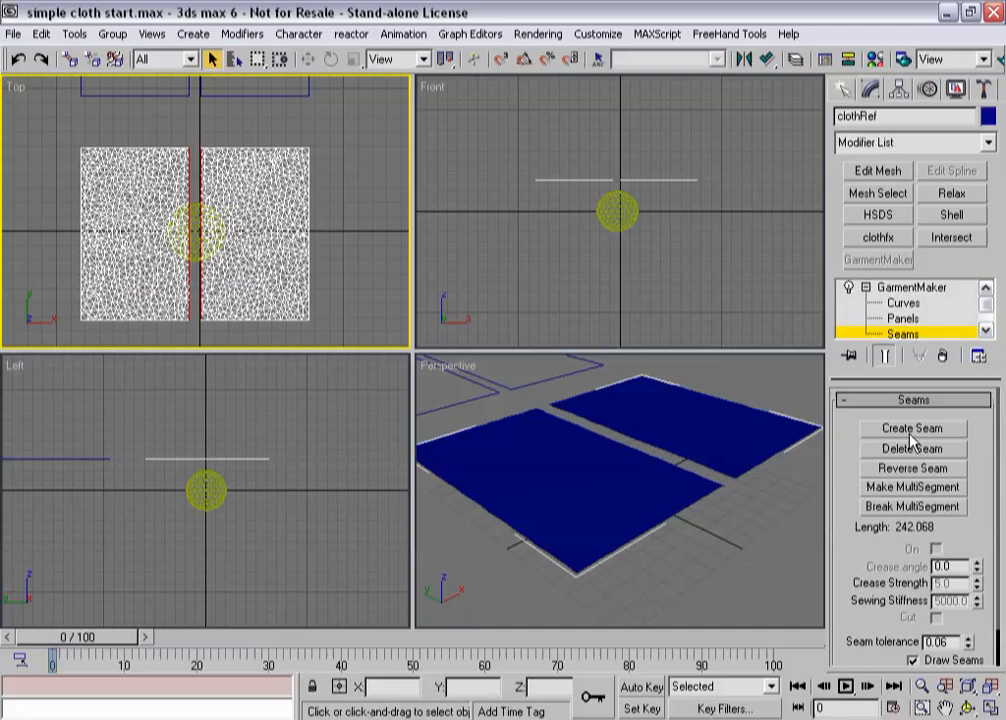
{"action": "left_click", "coordinate": [912, 428]}
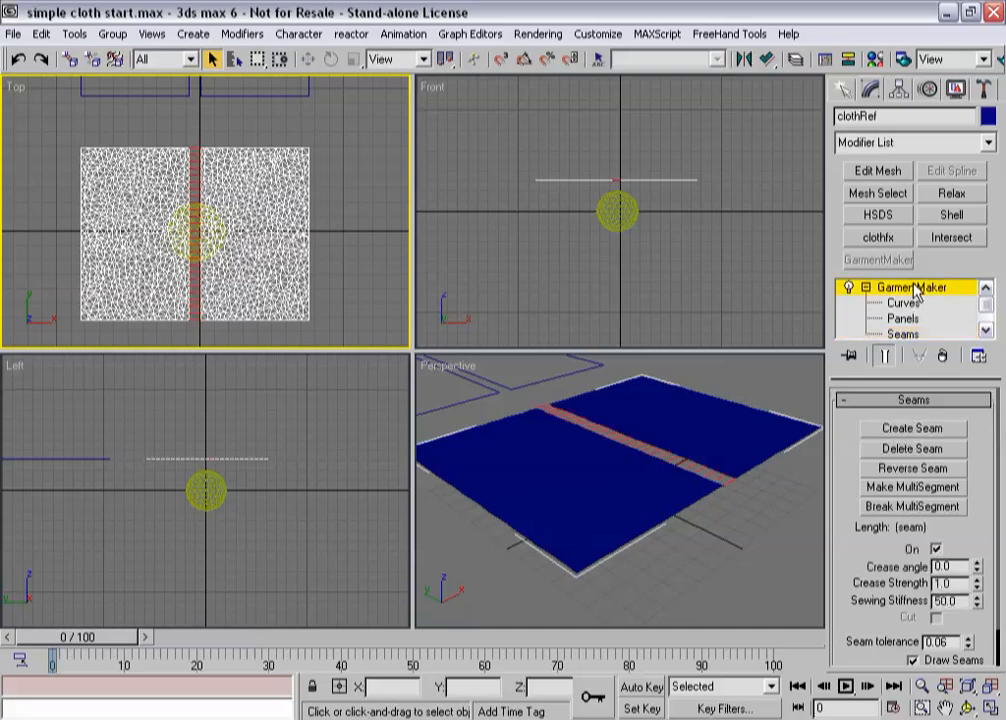
{"action": "left_click", "coordinate": [904, 288]}
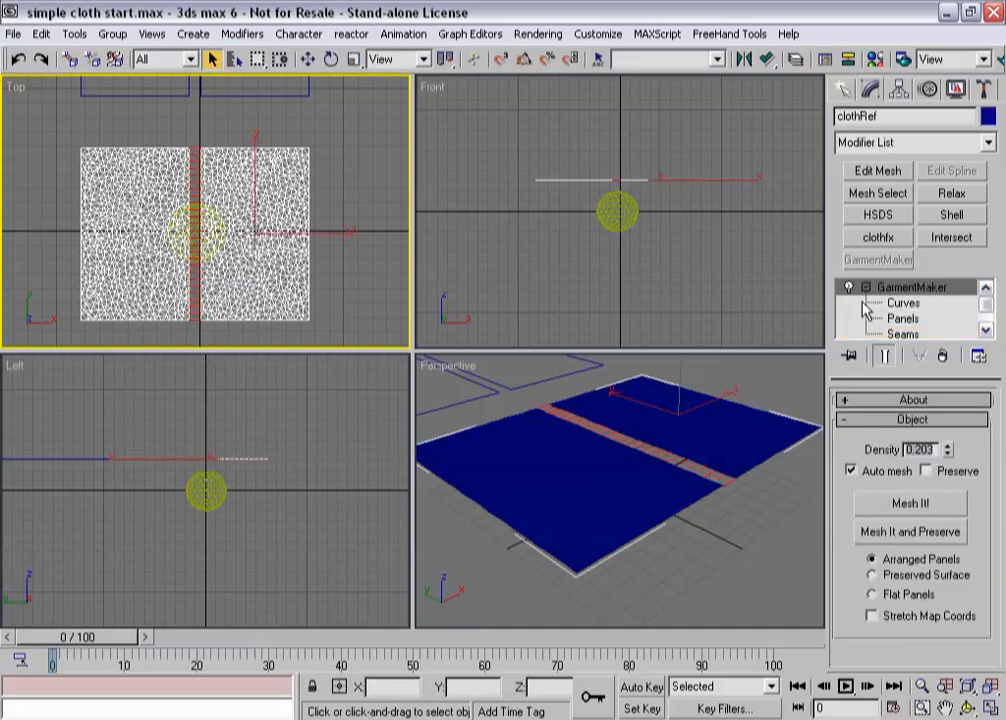
Add the Cloth modifier on top of the seamed garment panels.
{"action": "left_click", "coordinate": [876, 238]}
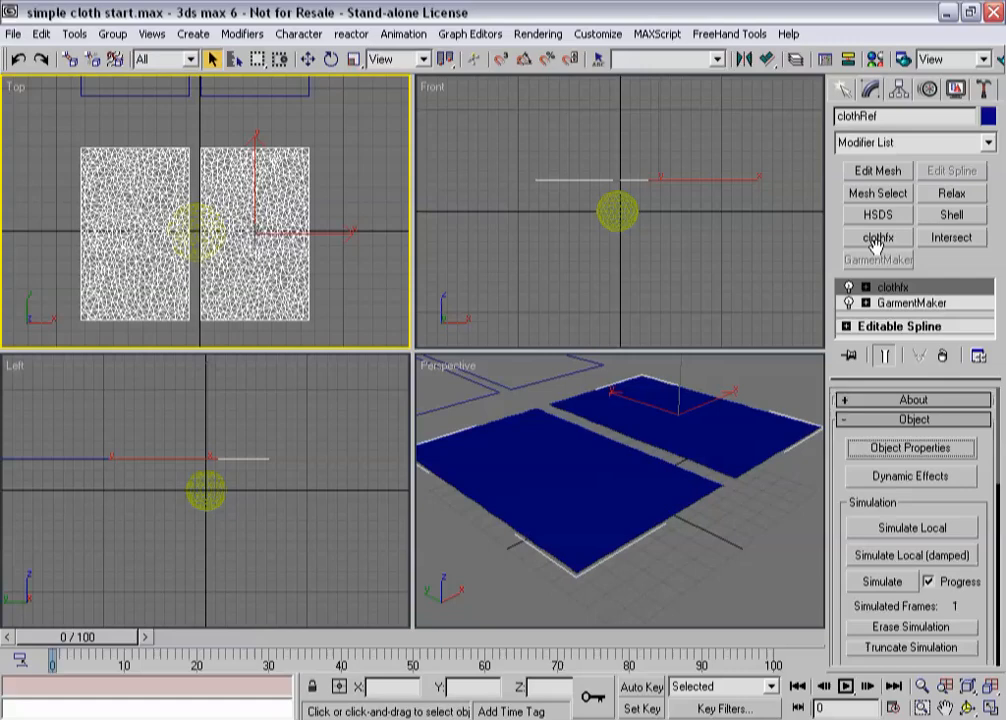
Mark the panels as cloth objects in Object Properties and run a local simulation, then stop it.
{"action": "left_click", "coordinate": [910, 448]}
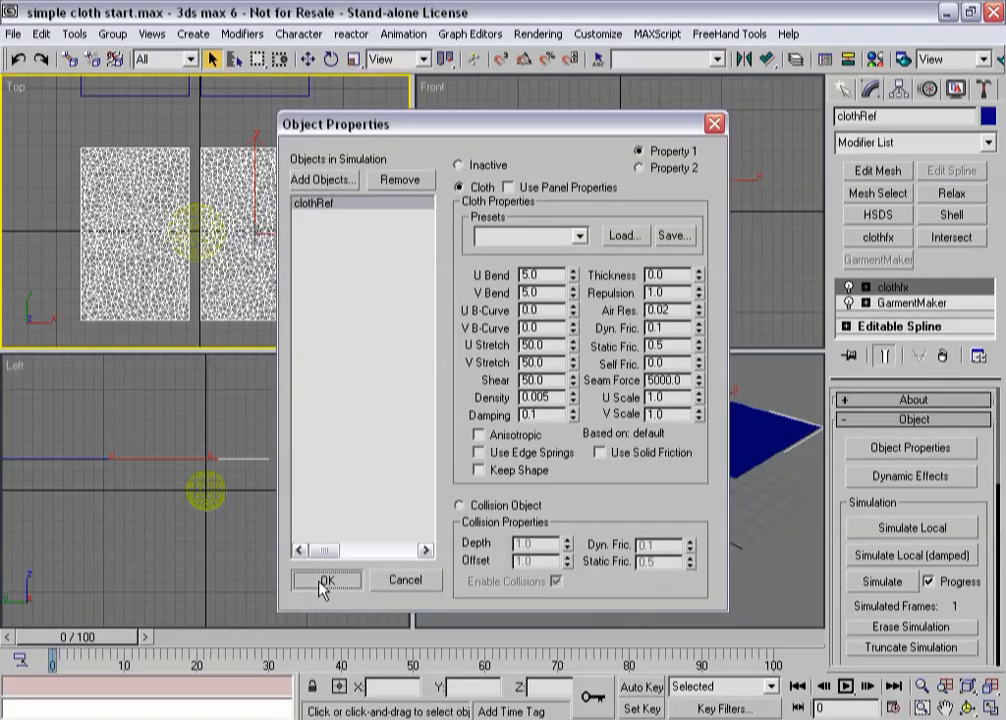
{"action": "left_click", "coordinate": [326, 580]}
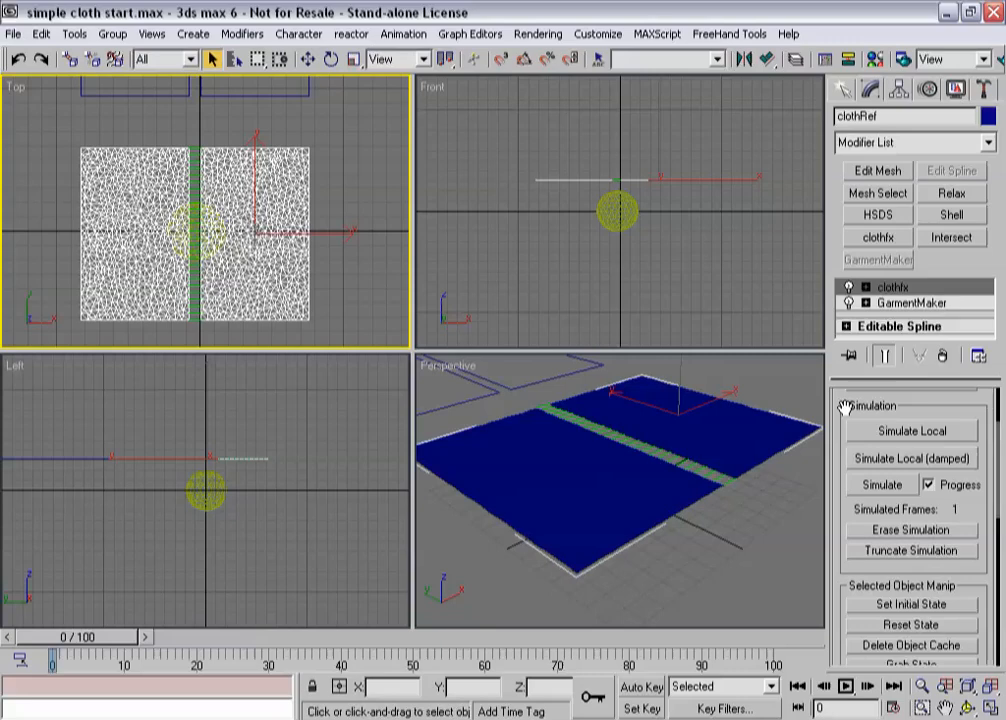
{"action": "left_click", "coordinate": [912, 458]}
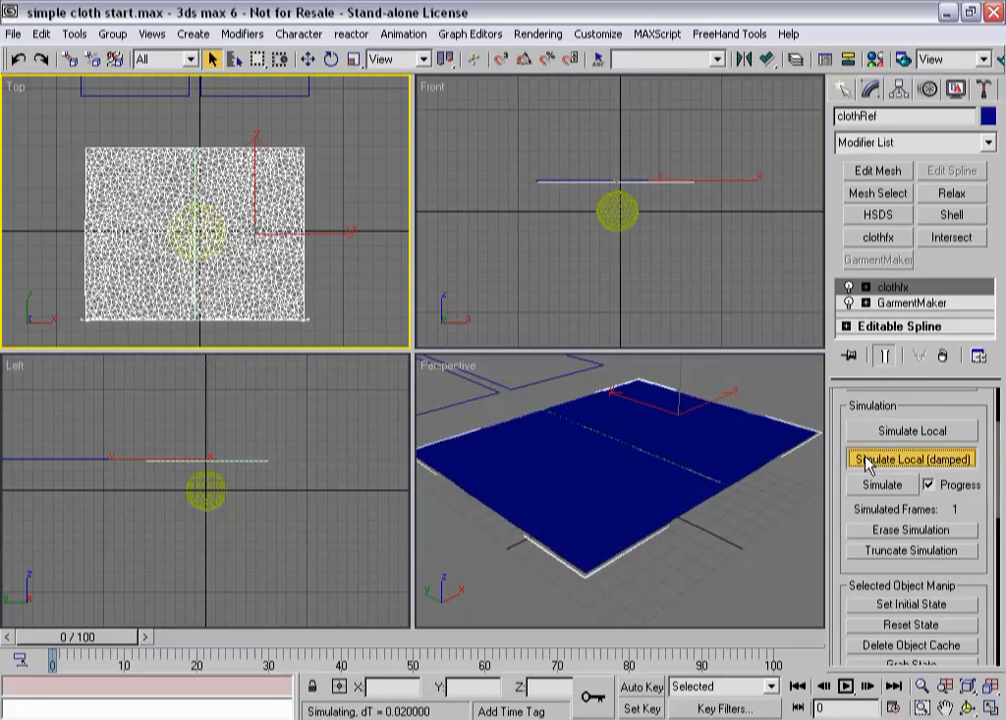
{"action": "left_click", "coordinate": [910, 458]}
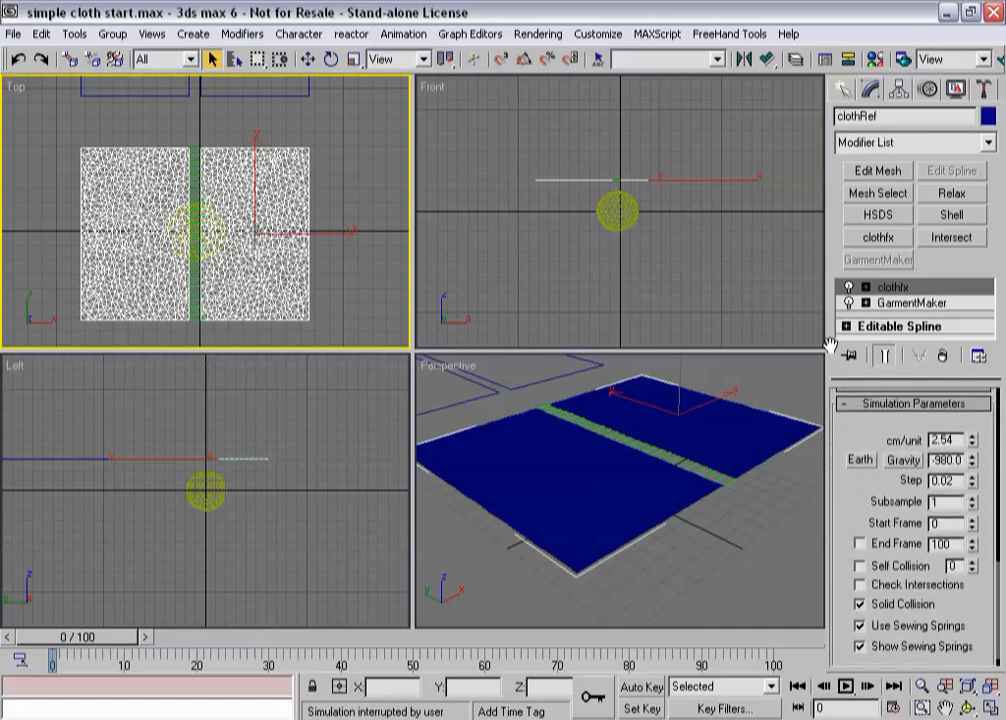
Run the damped local simulation to pull the panels together and stop it again.
{"action": "left_click", "coordinate": [910, 466]}
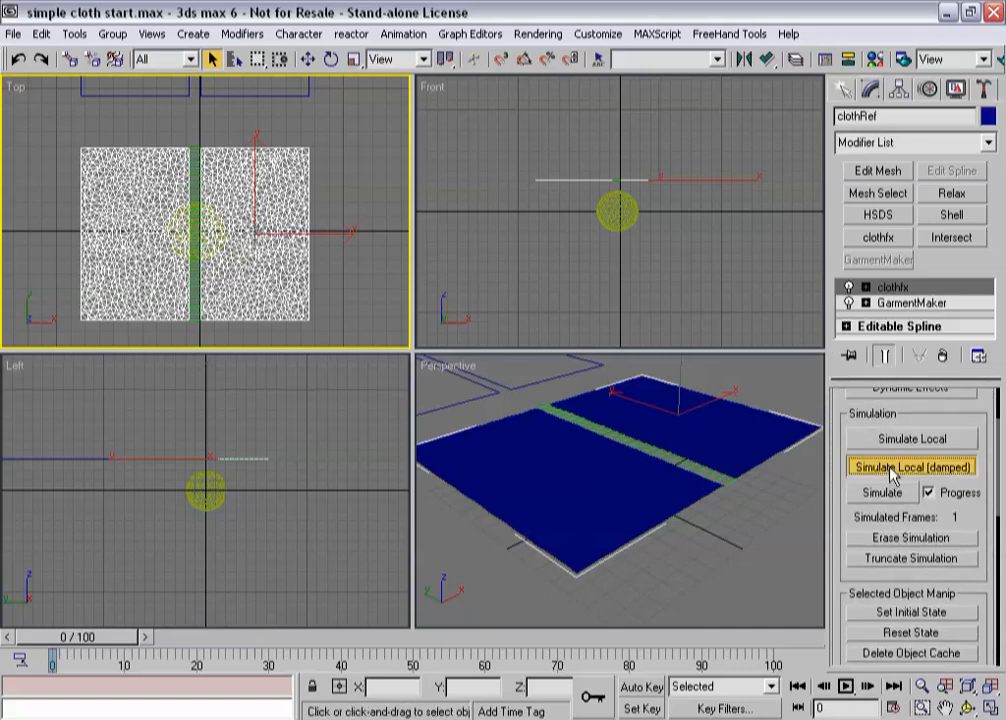
{"action": "left_click", "coordinate": [912, 468]}
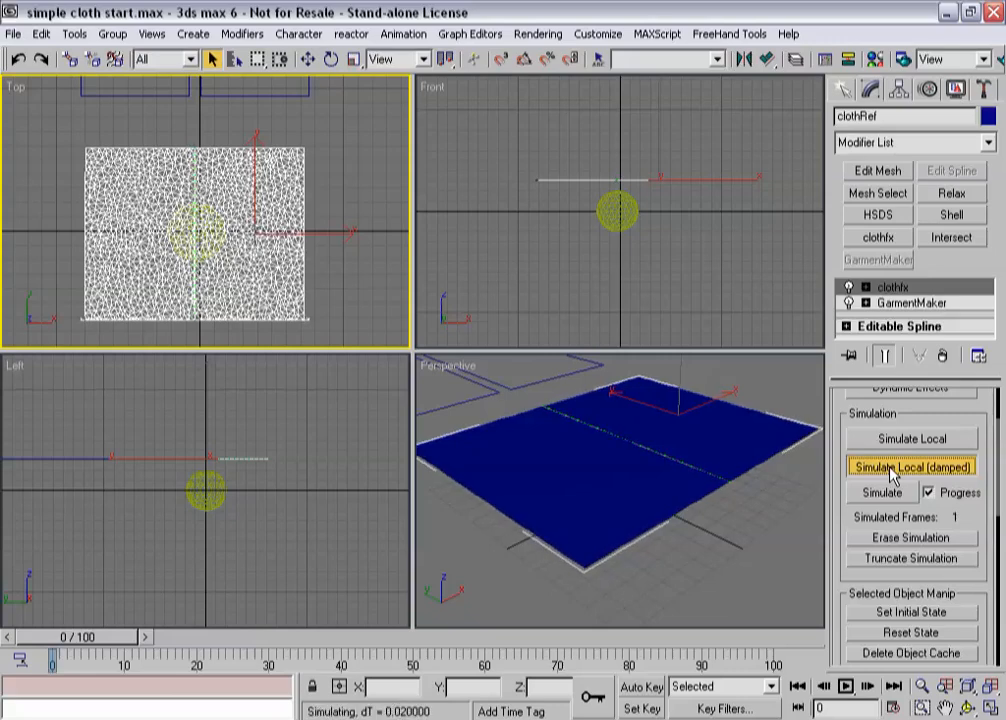
{"action": "left_click", "coordinate": [912, 466]}
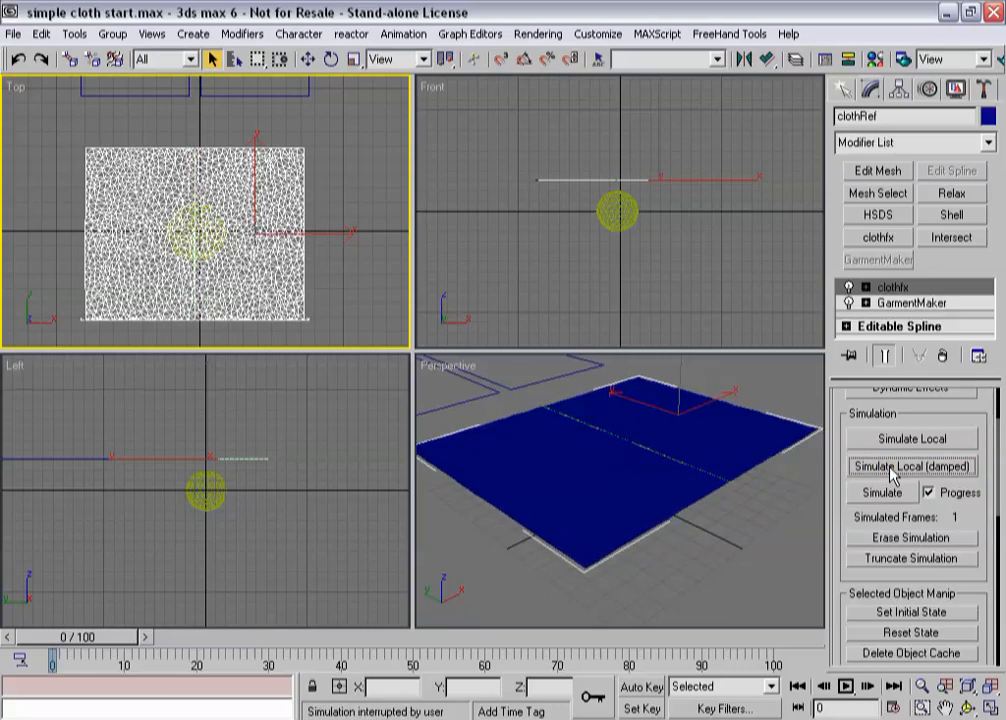
{"action": "mouse_move", "coordinate": [600, 456]}
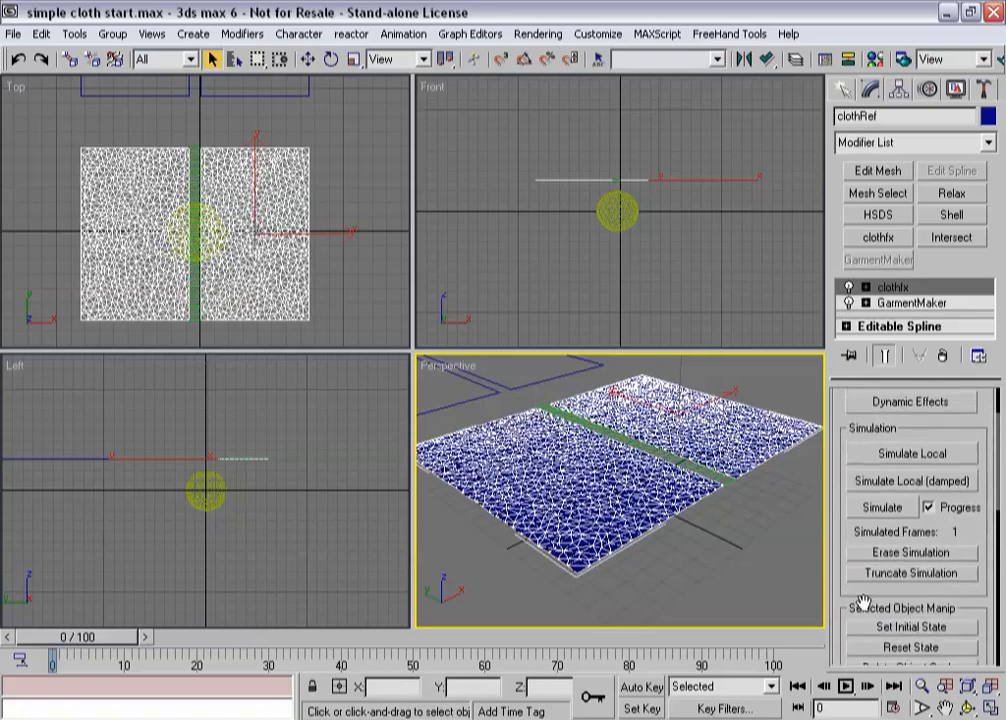
Start and stop a local simulation that sews the two reference panels along the seam.
{"action": "left_click", "coordinate": [910, 454]}
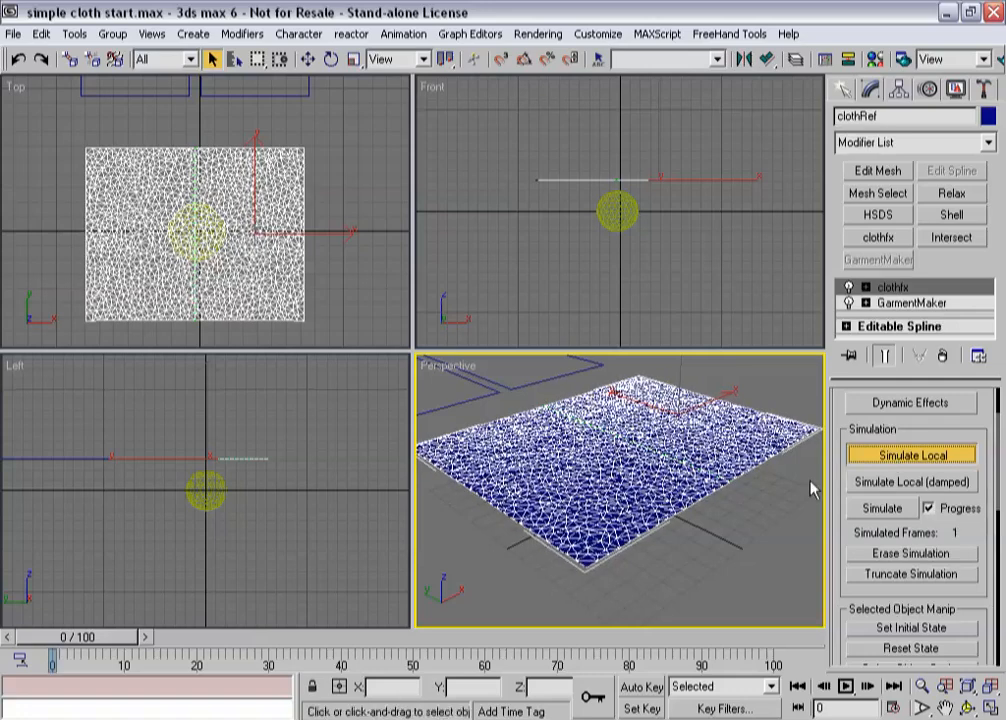
{"action": "left_click", "coordinate": [910, 454]}
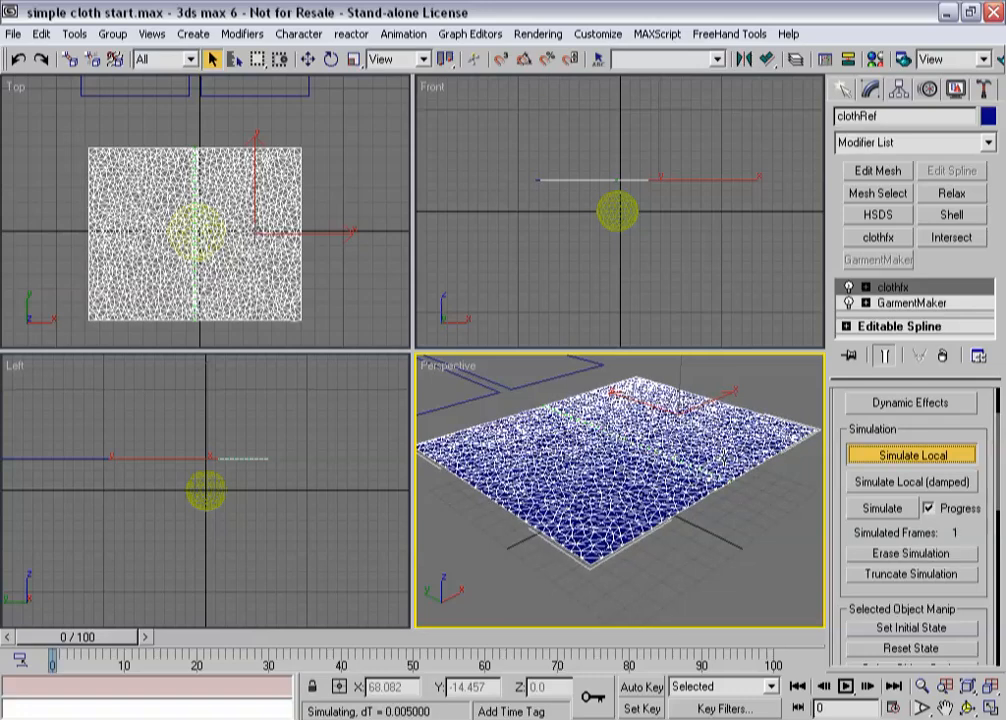
{"action": "left_click", "coordinate": [910, 454]}
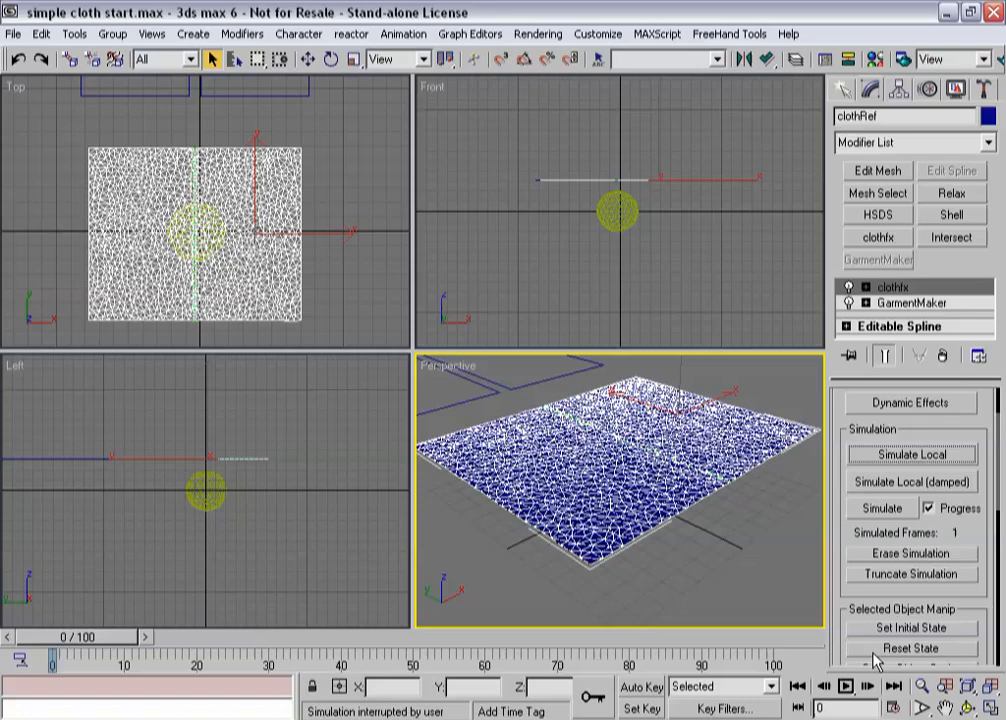
Reset the cloth state and rerun the damped simulation to join the panels into one sheet.
{"action": "left_click", "coordinate": [912, 482]}
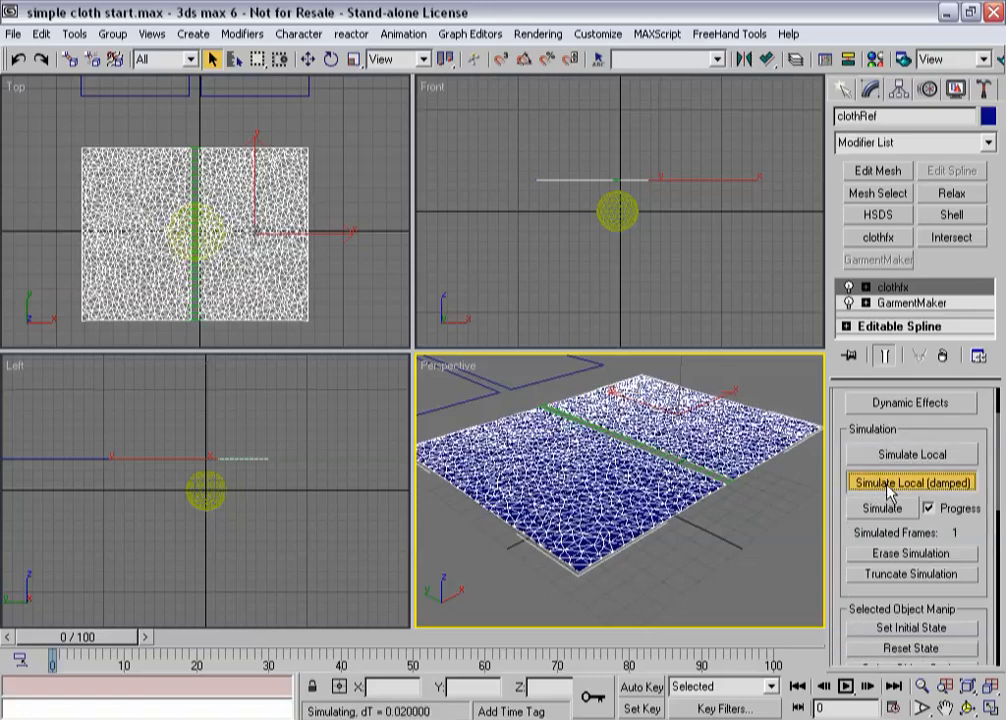
{"action": "left_click", "coordinate": [912, 482]}
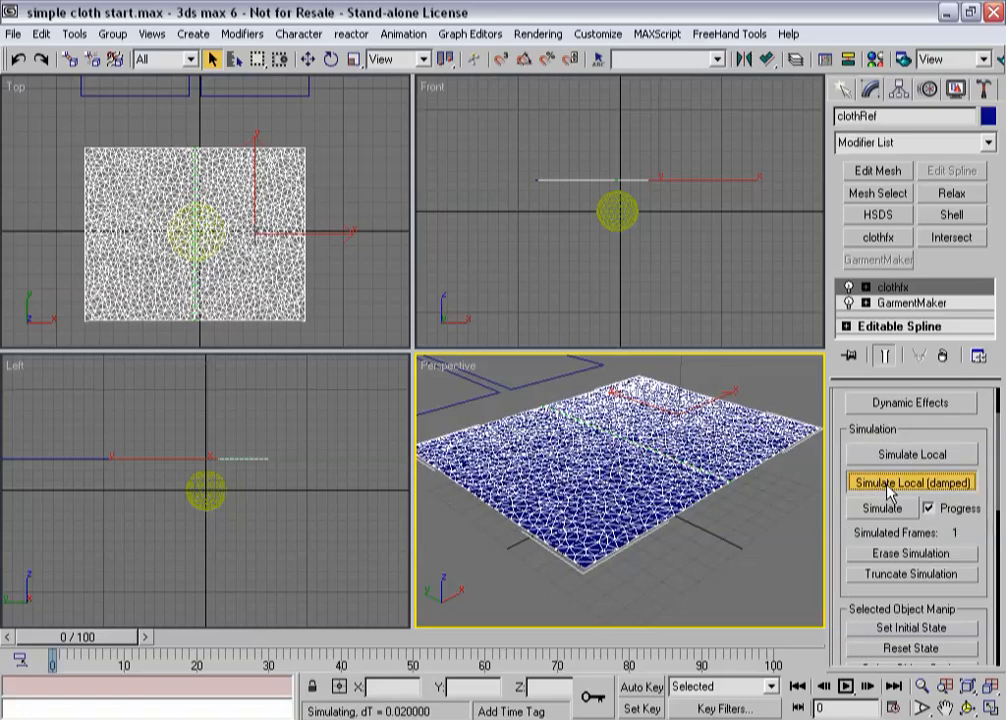
{"action": "left_click", "coordinate": [912, 482]}
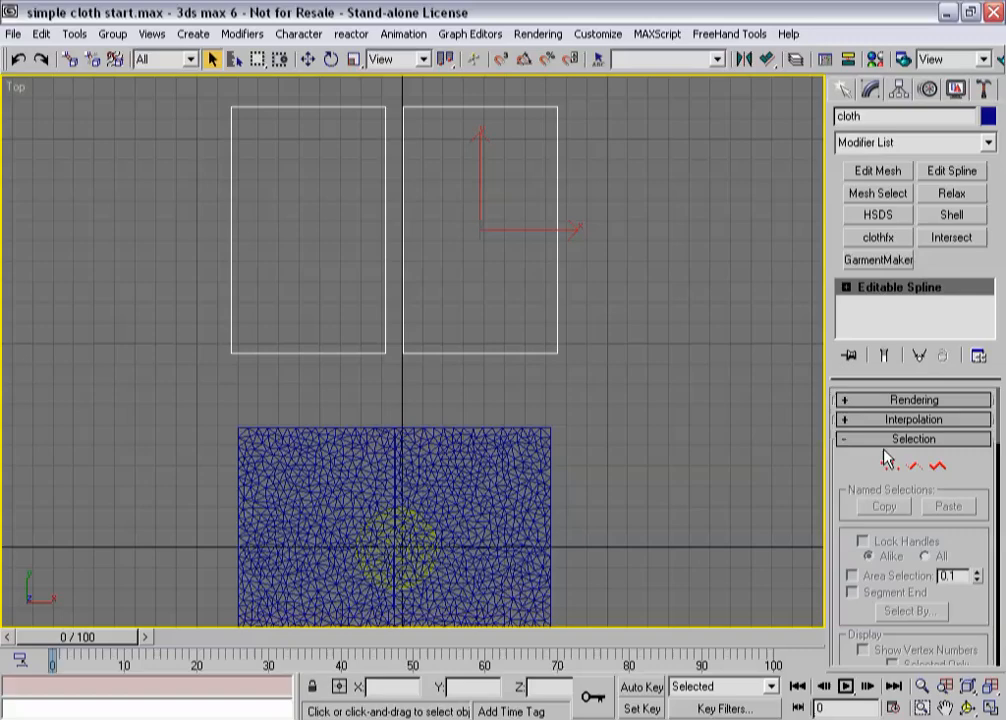
Select the pattern rectangles, then show clothRef's Cloth rollout scrolled to the Simulation controls.
{"action": "left_click", "coordinate": [888, 464]}
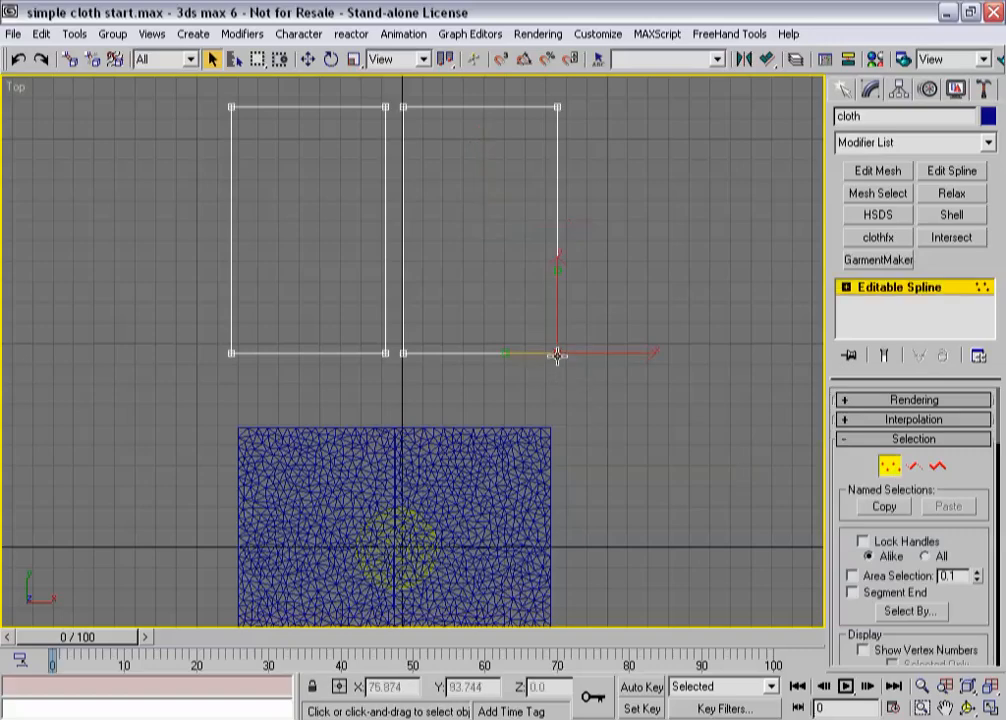
{"action": "left_click_drag", "start_coordinate": [556, 352], "coordinate": [570, 324]}
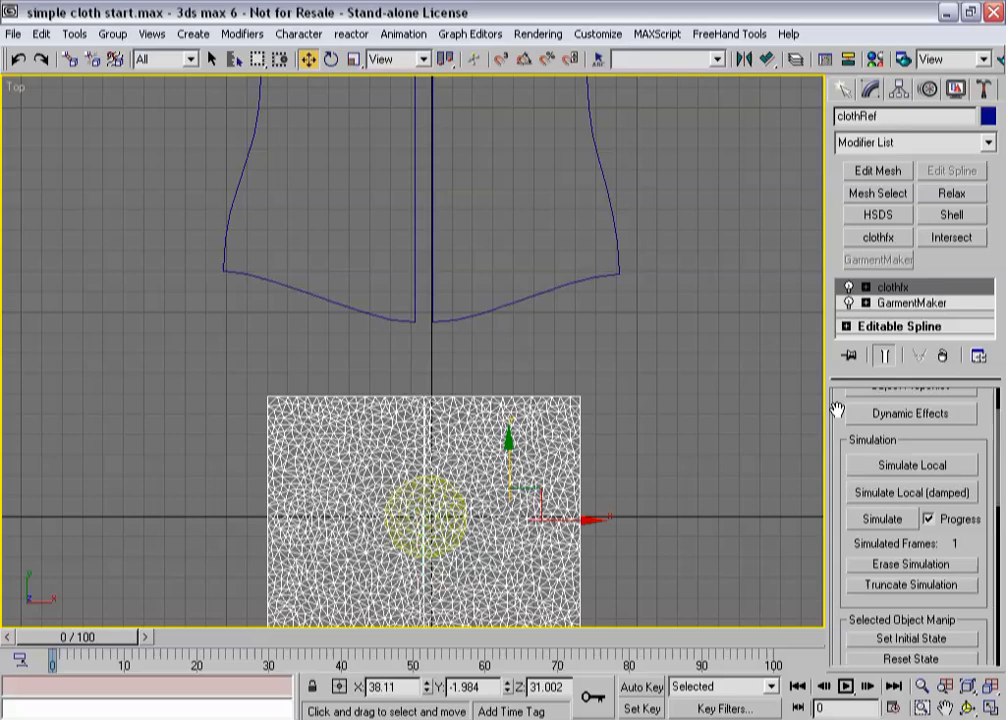
{"action": "scroll", "scroll_direction": "down", "scroll_amount": 3}
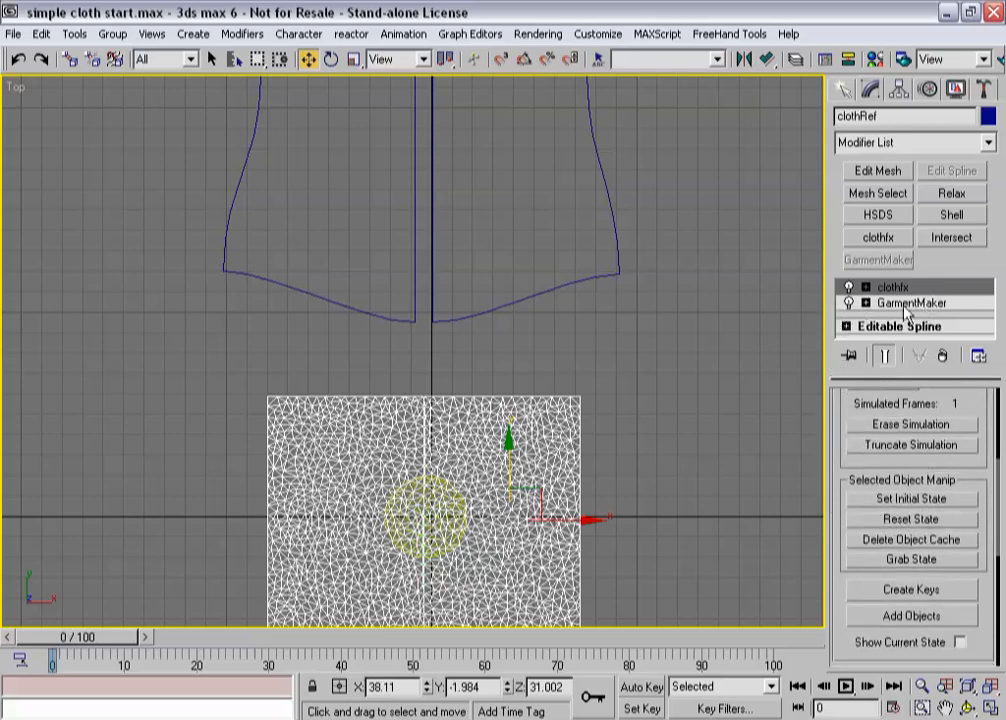
{"action": "mouse_move", "coordinate": [876, 316]}
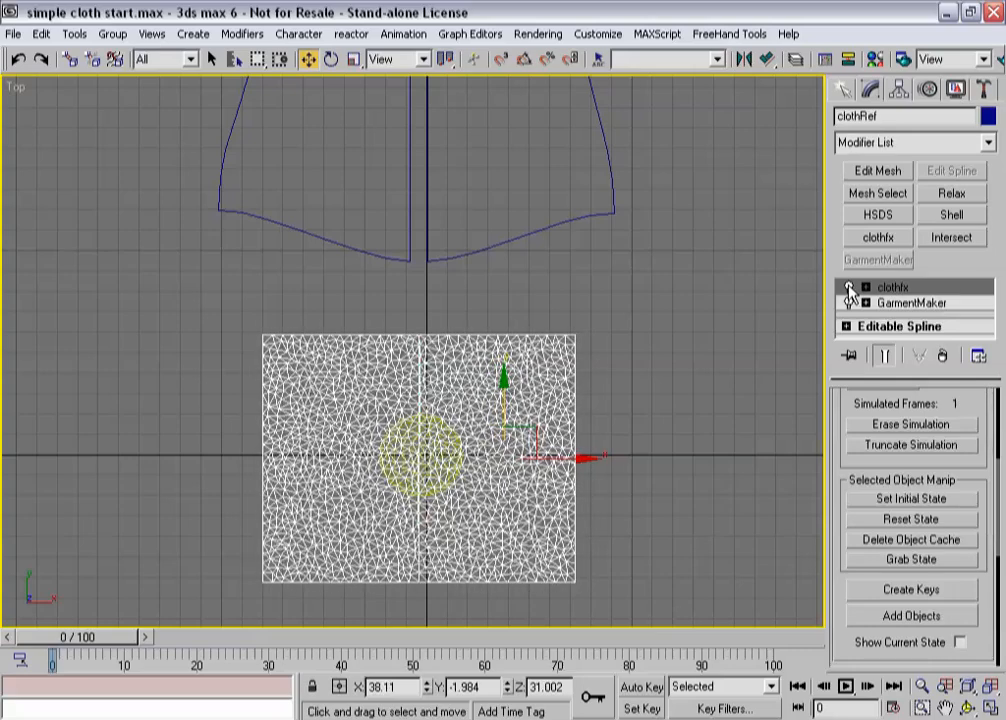
{"action": "left_click", "coordinate": [912, 302]}
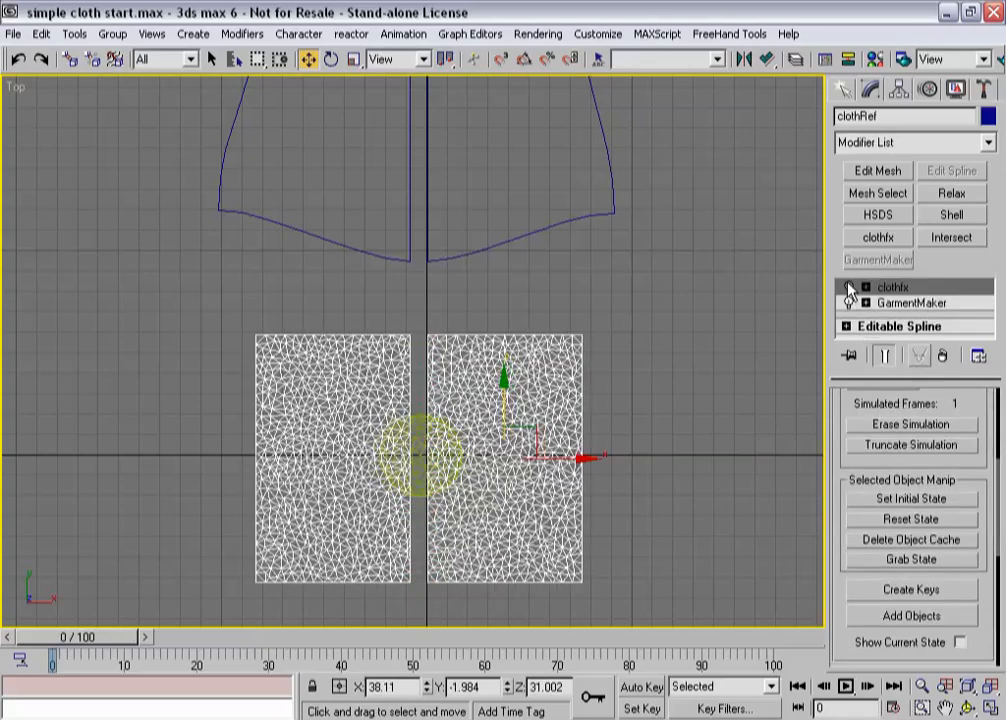
In clothRef's Garment Maker level, keep shape on remesh and set output to Preserved Surface.
{"action": "left_click", "coordinate": [910, 302]}
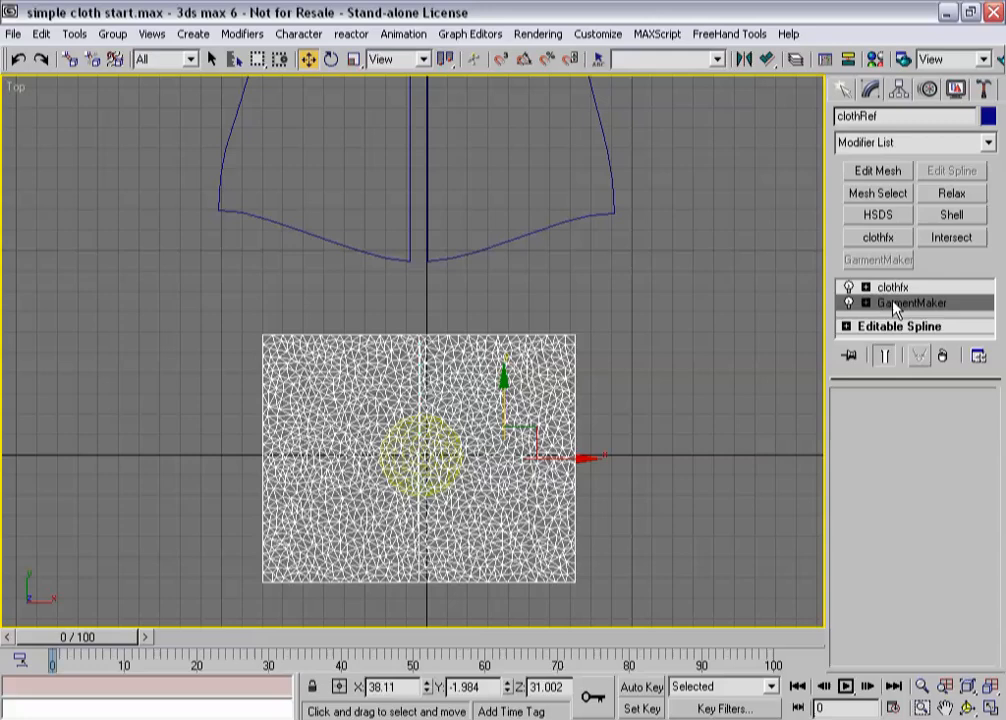
{"action": "left_click", "coordinate": [910, 302]}
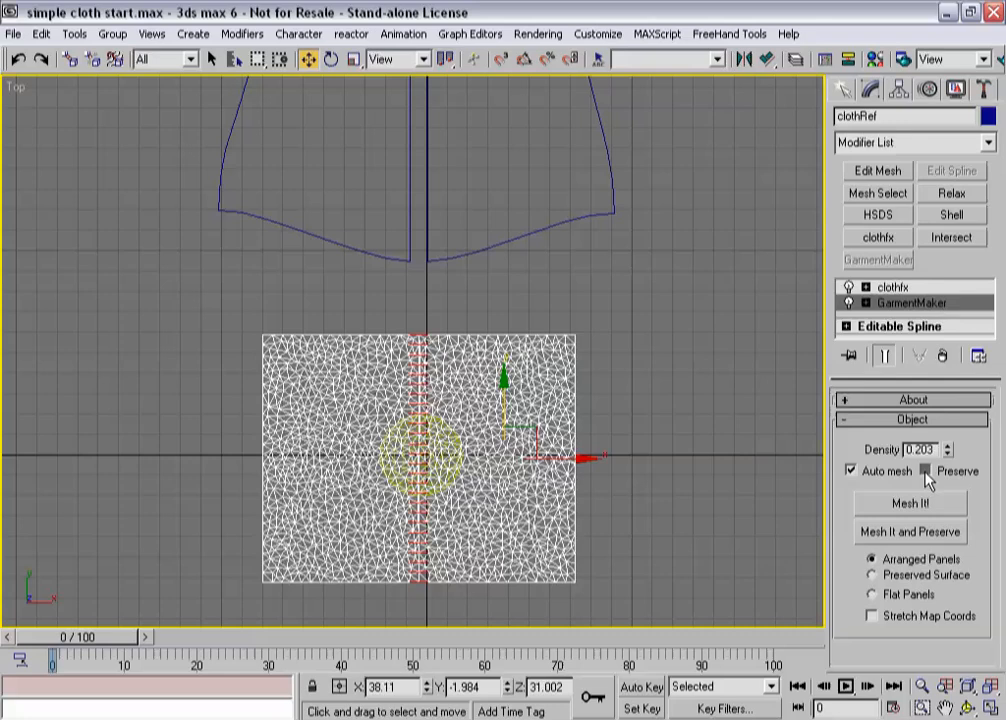
{"action": "left_click", "coordinate": [924, 472]}
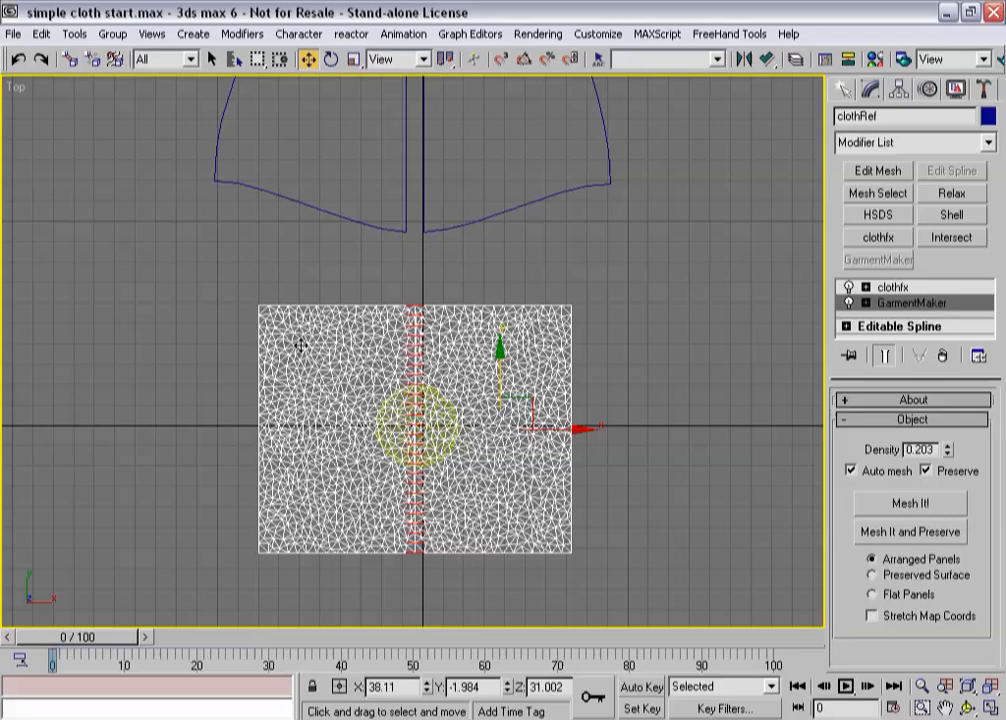
{"action": "mouse_move", "coordinate": [302, 340]}
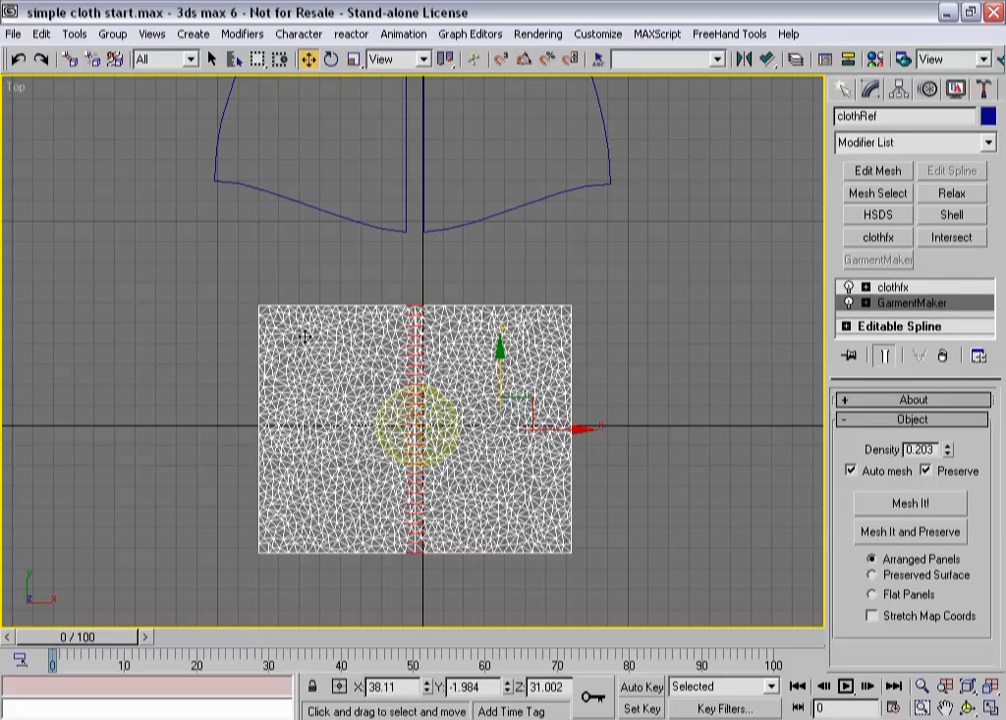
{"action": "mouse_move", "coordinate": [356, 510]}
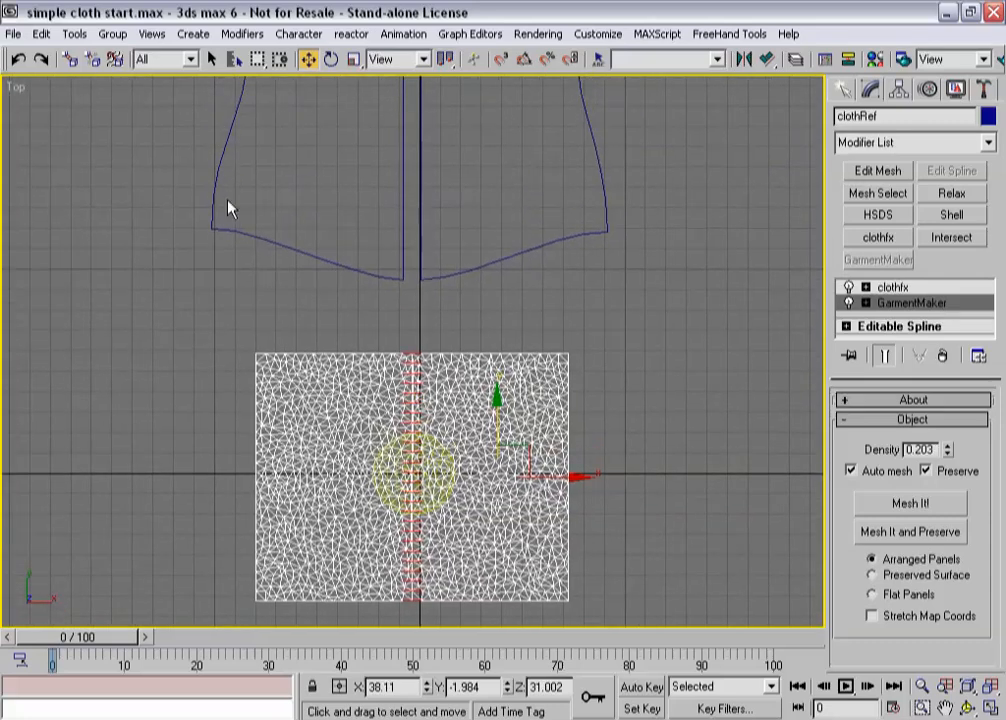
{"action": "mouse_move", "coordinate": [244, 204]}
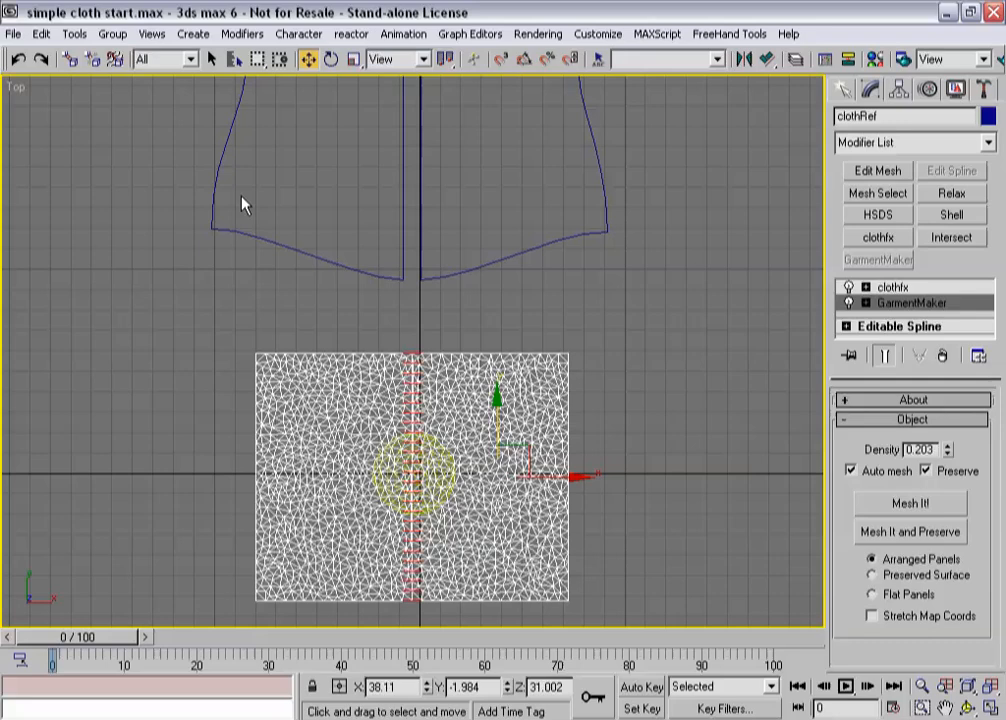
{"action": "mouse_move", "coordinate": [510, 386]}
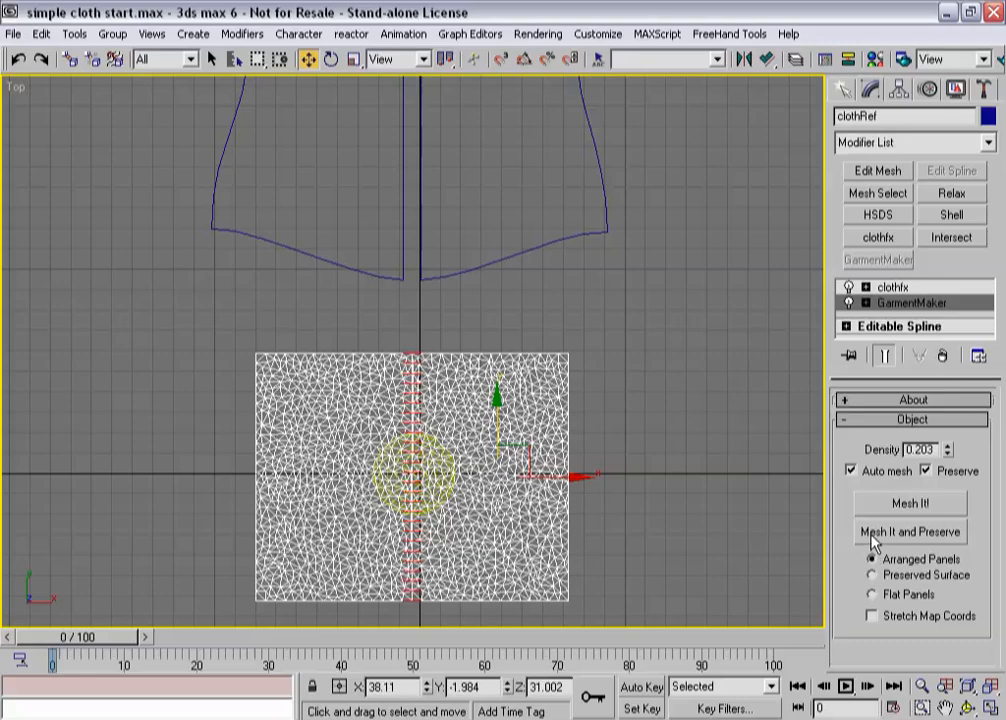
{"action": "left_click", "coordinate": [908, 532]}
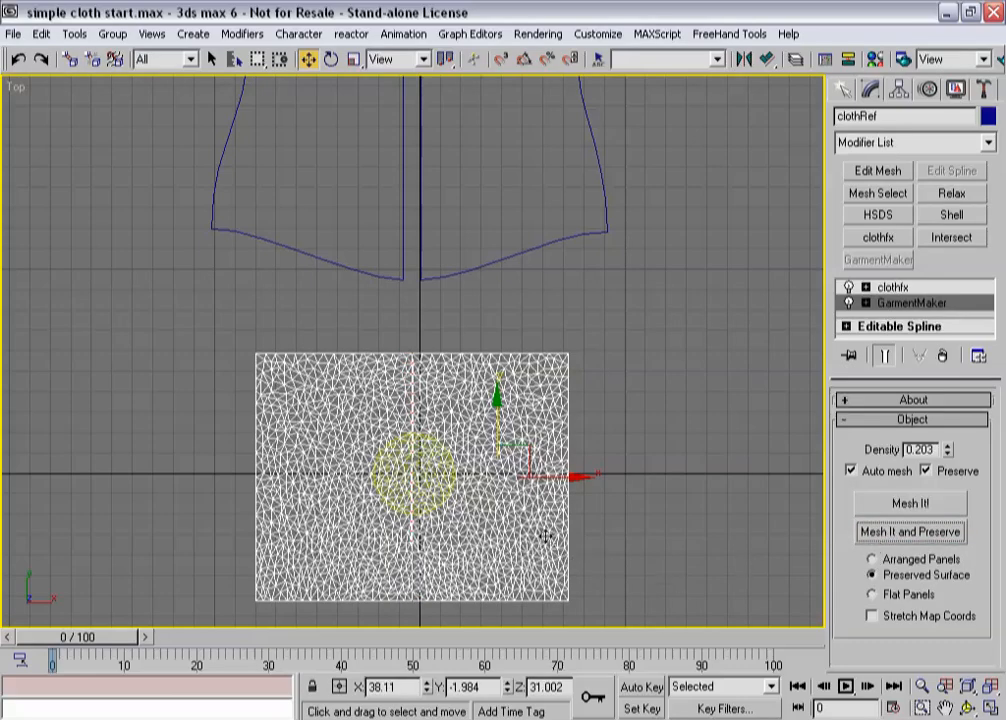
{"action": "mouse_move", "coordinate": [276, 432]}
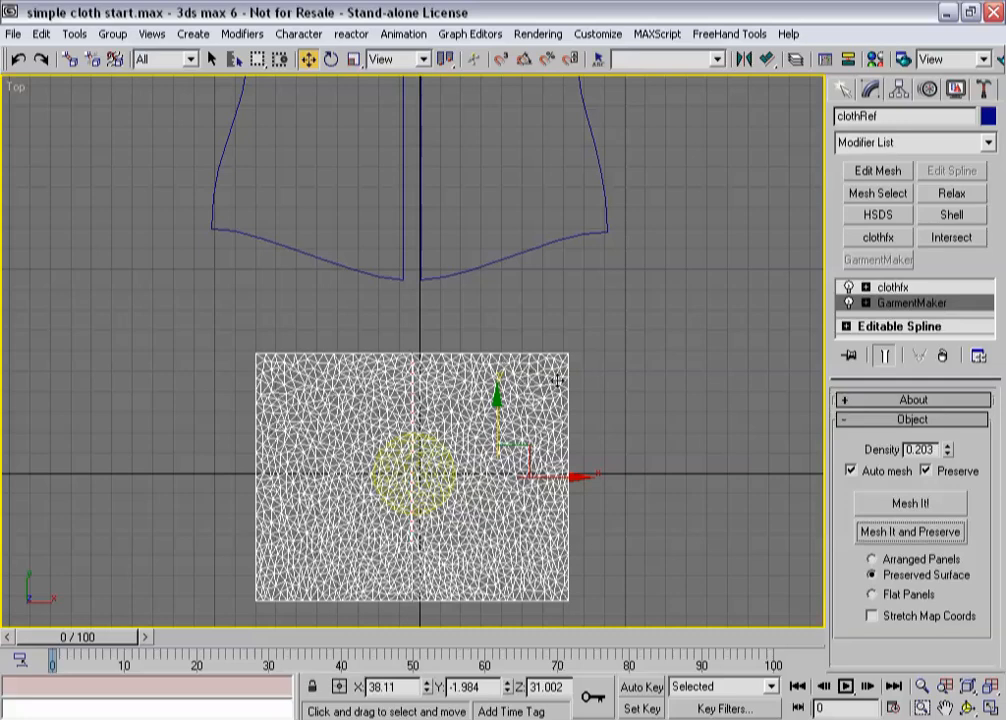
{"action": "mouse_move", "coordinate": [468, 600]}
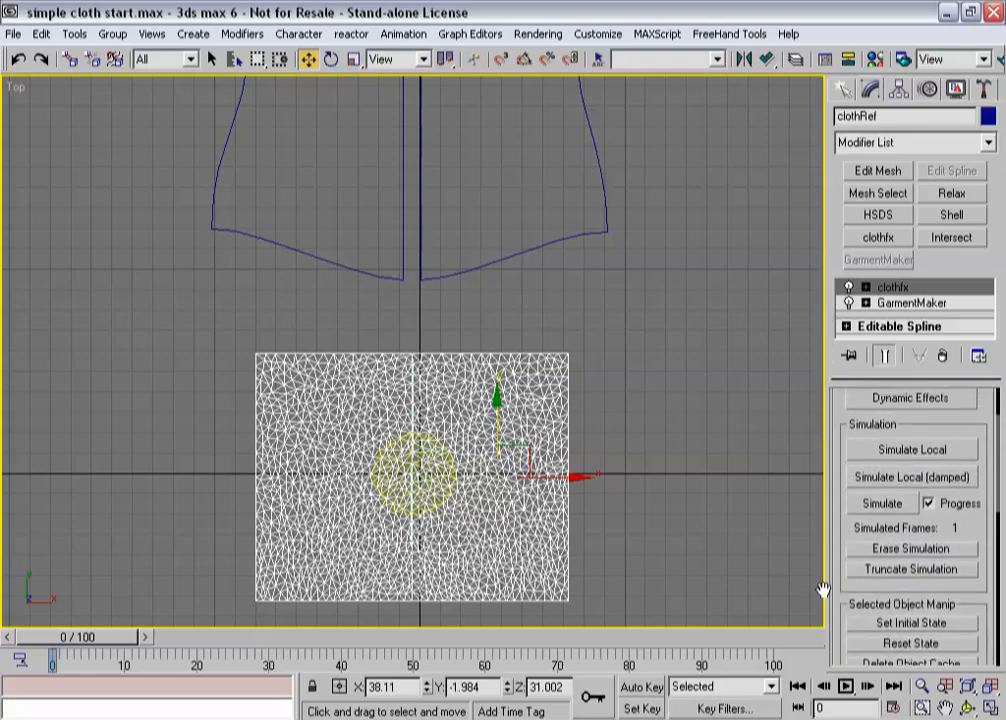
{"action": "mouse_move", "coordinate": [880, 488]}
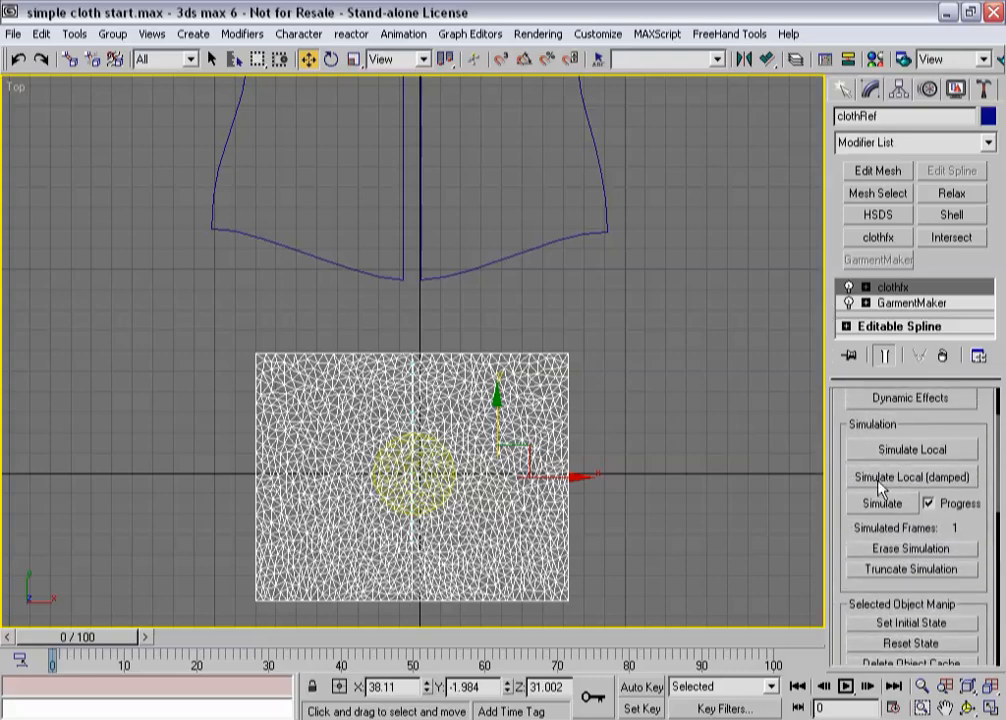
Run a damped local cloth simulation on the meshed panel and stop it after one frame.
{"action": "left_click", "coordinate": [912, 476]}
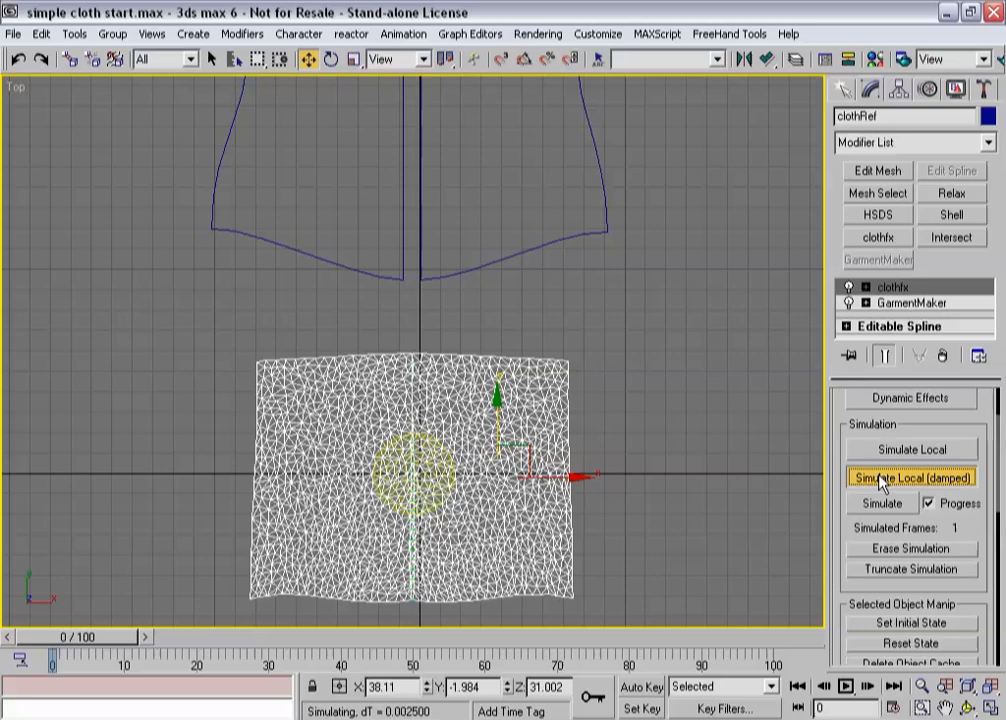
{"action": "left_click", "coordinate": [912, 476]}
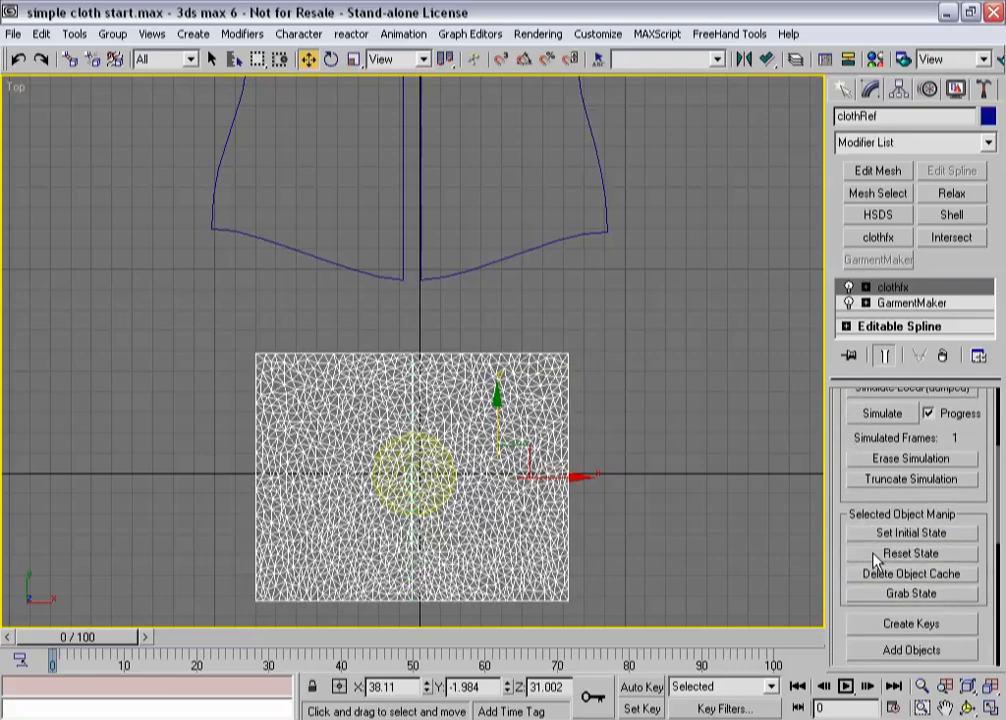
Reset the cloth state and switch the Garment Maker output to Flat Panels.
{"action": "left_click", "coordinate": [912, 304]}
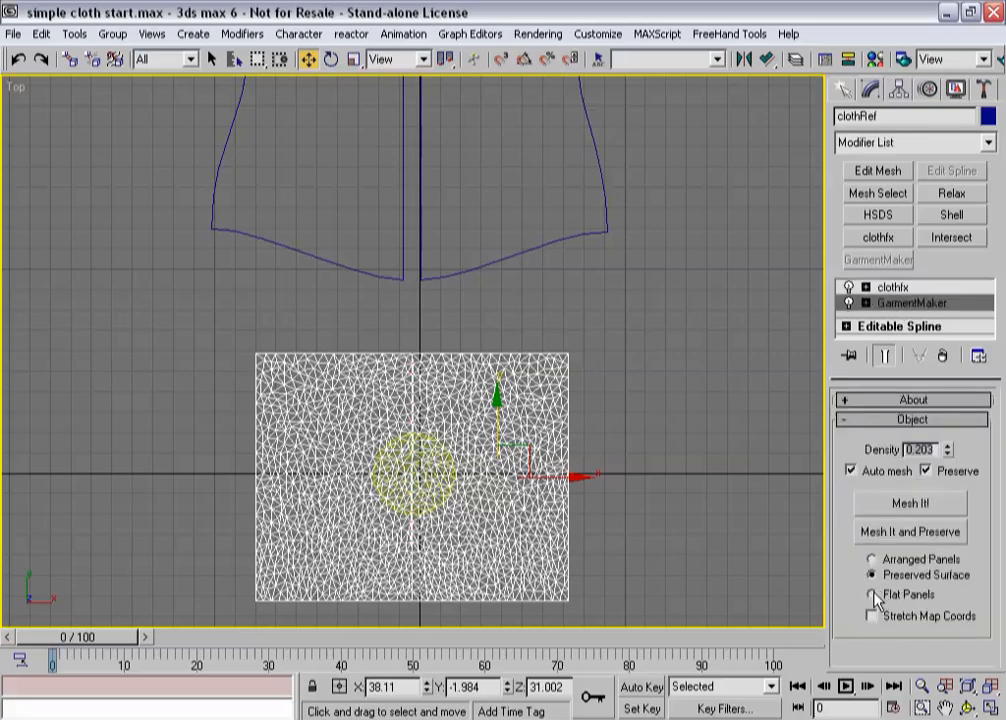
{"action": "left_click", "coordinate": [872, 594]}
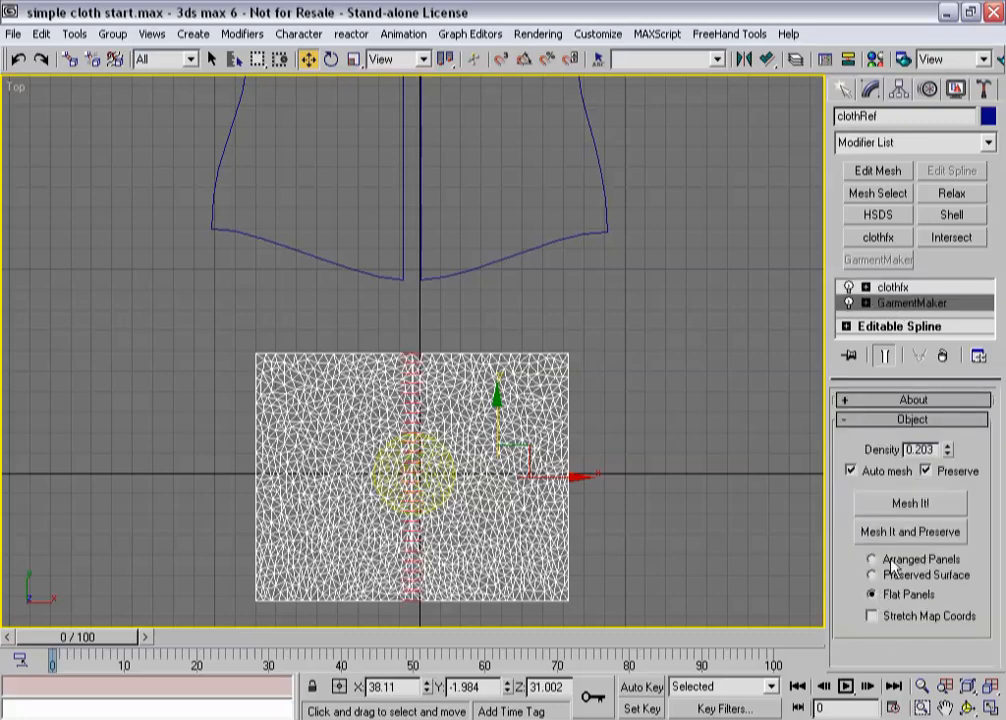
{"action": "left_click", "coordinate": [908, 532]}
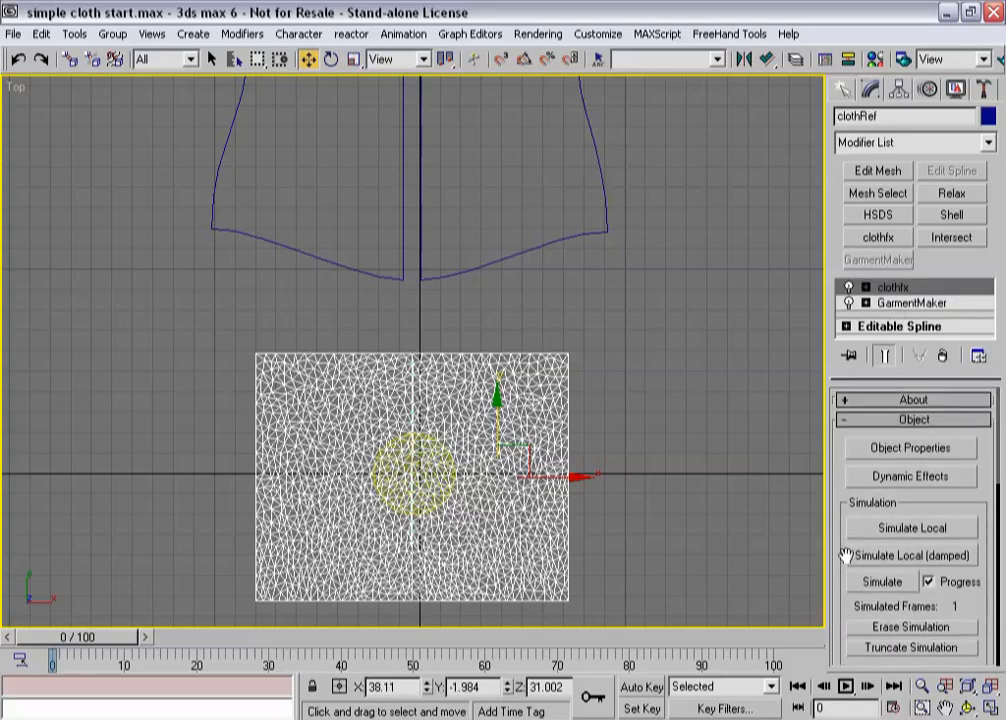
Run the local simulation in bursts until the mesh pulls into the flared shorts-panel shape.
{"action": "left_click", "coordinate": [910, 528]}
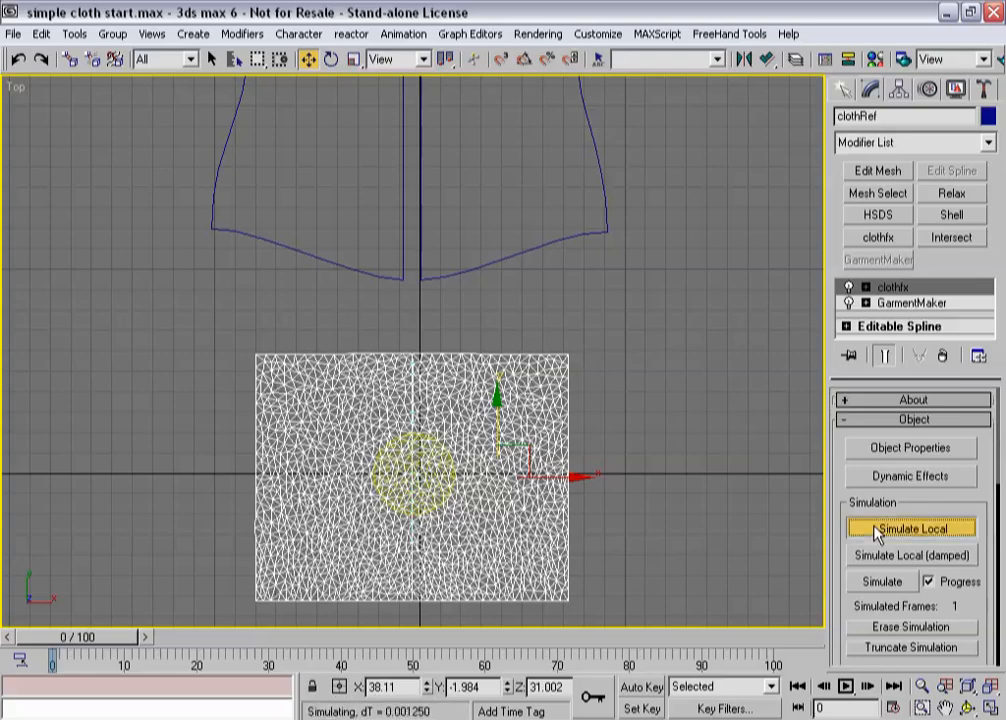
{"action": "left_click", "coordinate": [910, 528]}
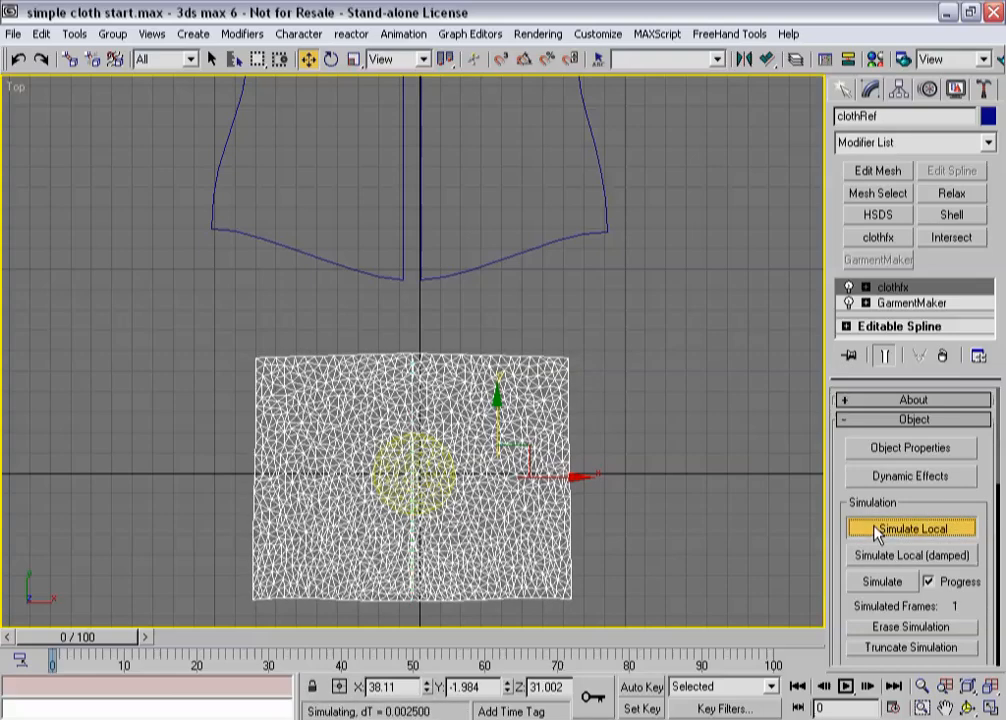
{"action": "left_click", "coordinate": [910, 528]}
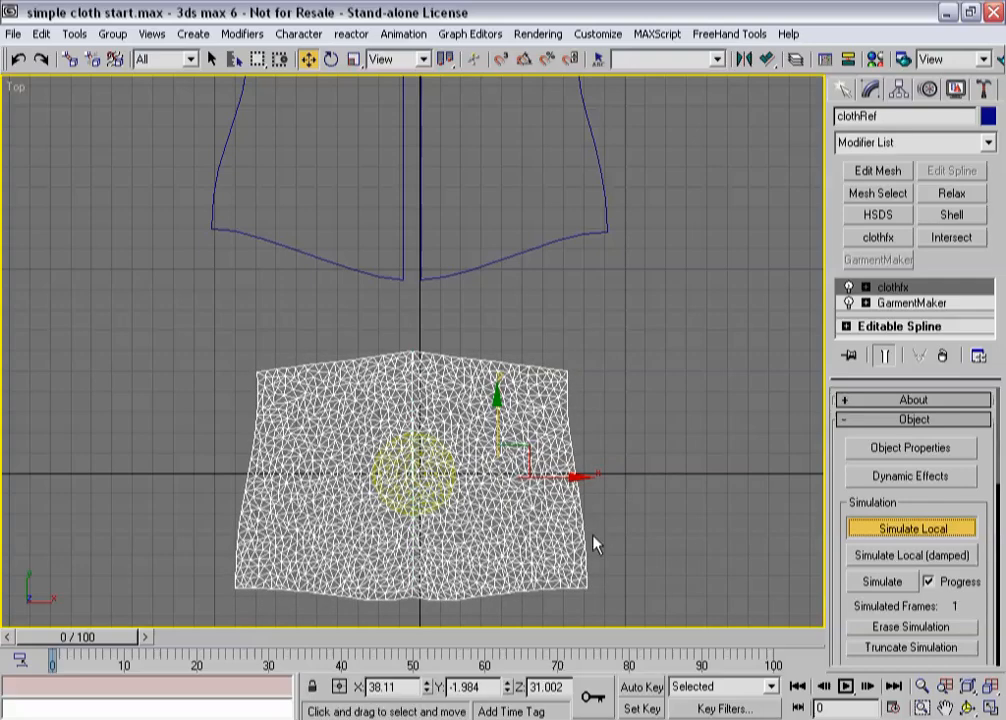
{"action": "left_click", "coordinate": [910, 528]}
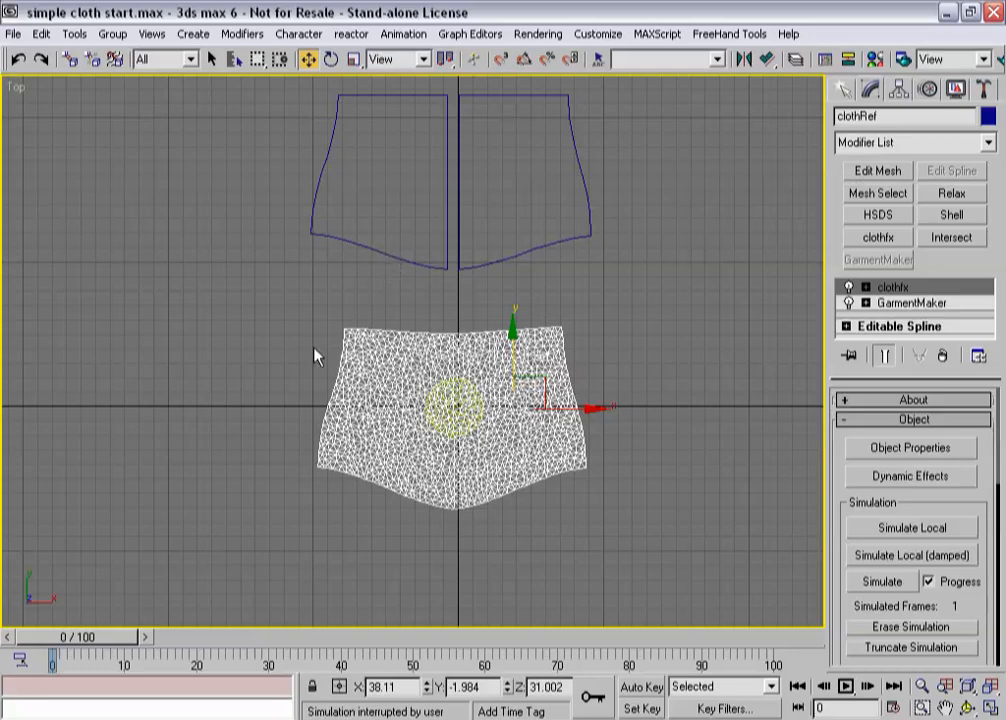
{"action": "mouse_move", "coordinate": [436, 252]}
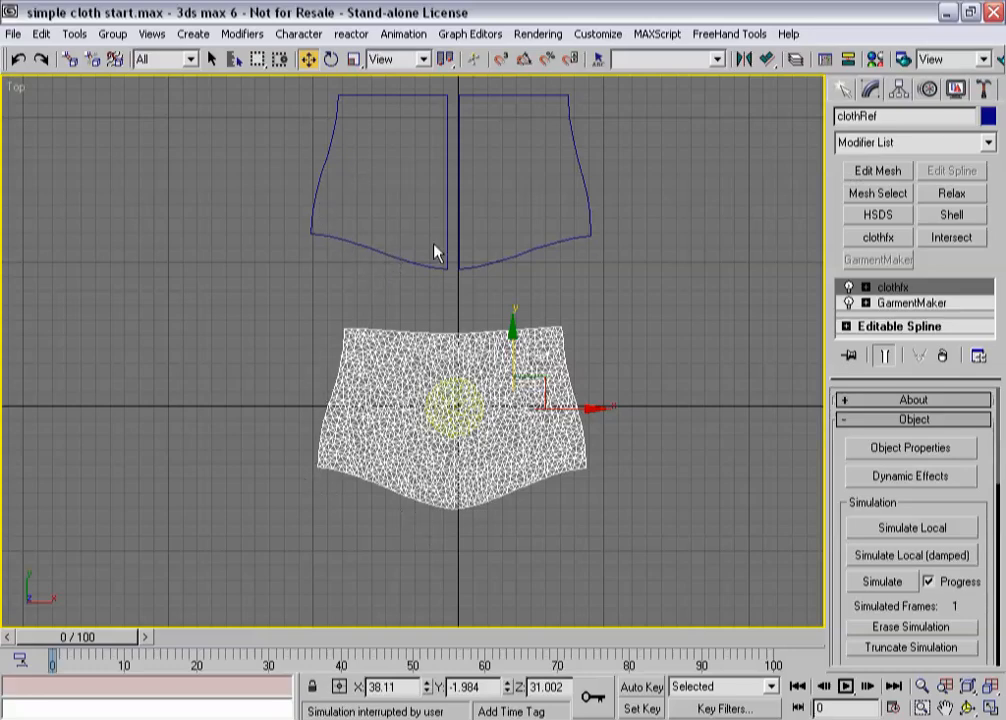
{"action": "mouse_move", "coordinate": [388, 322]}
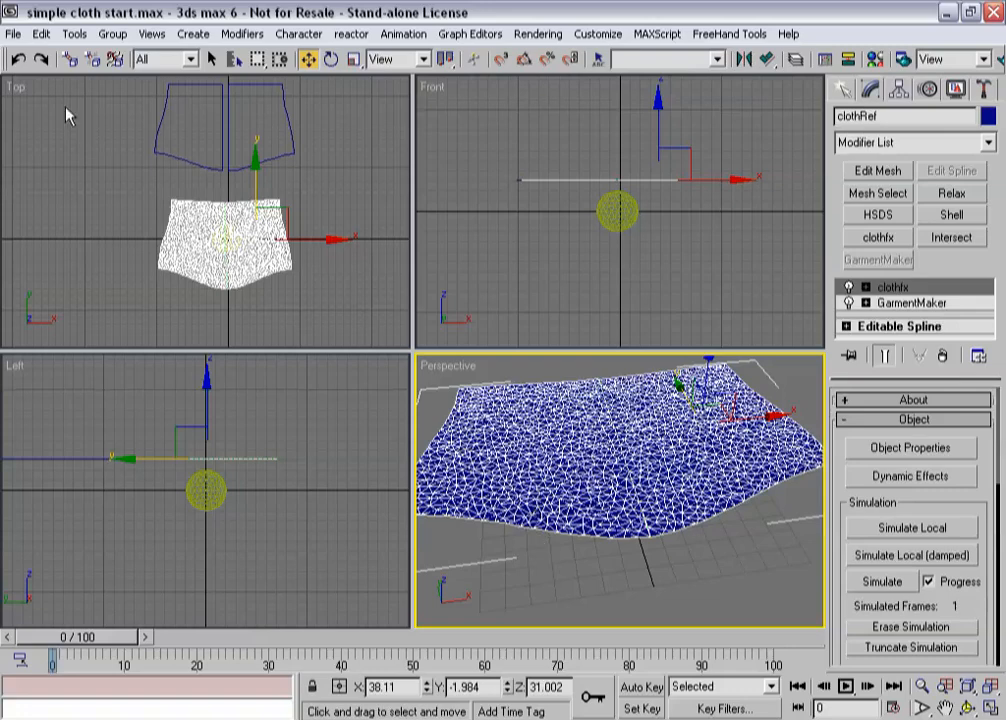
Open the male figure scene, clone the shirt pattern as Reference 'shirtRef' and apply Garment Maker.
{"action": "left_click", "coordinate": [12, 32]}
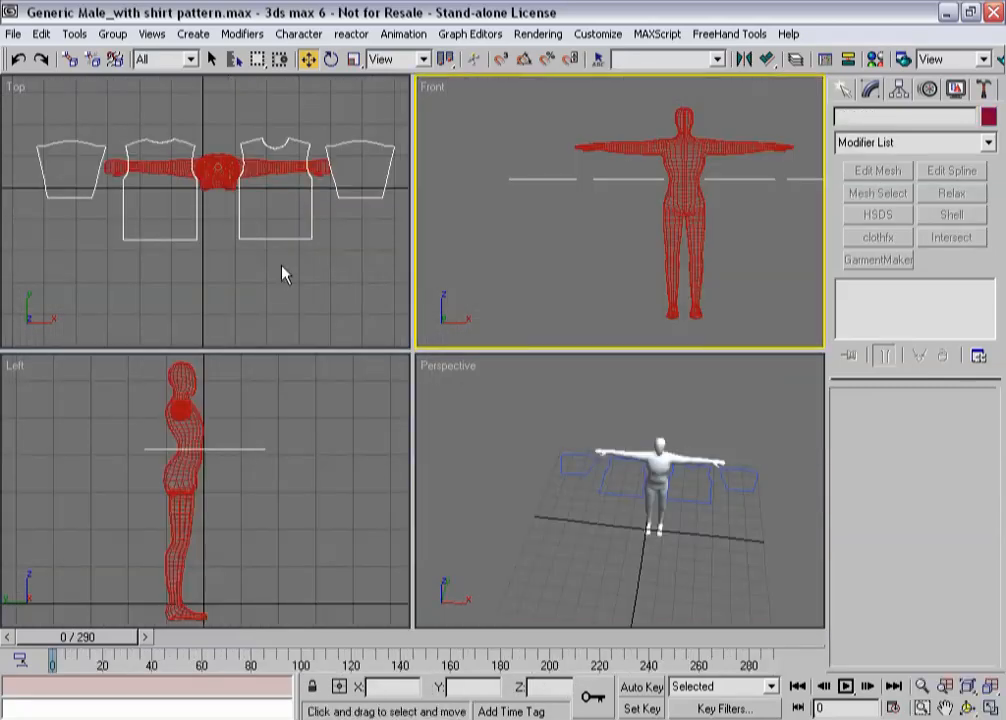
{"action": "left_click", "coordinate": [208, 168]}
{"action": "type", "text": "shirtRef"}
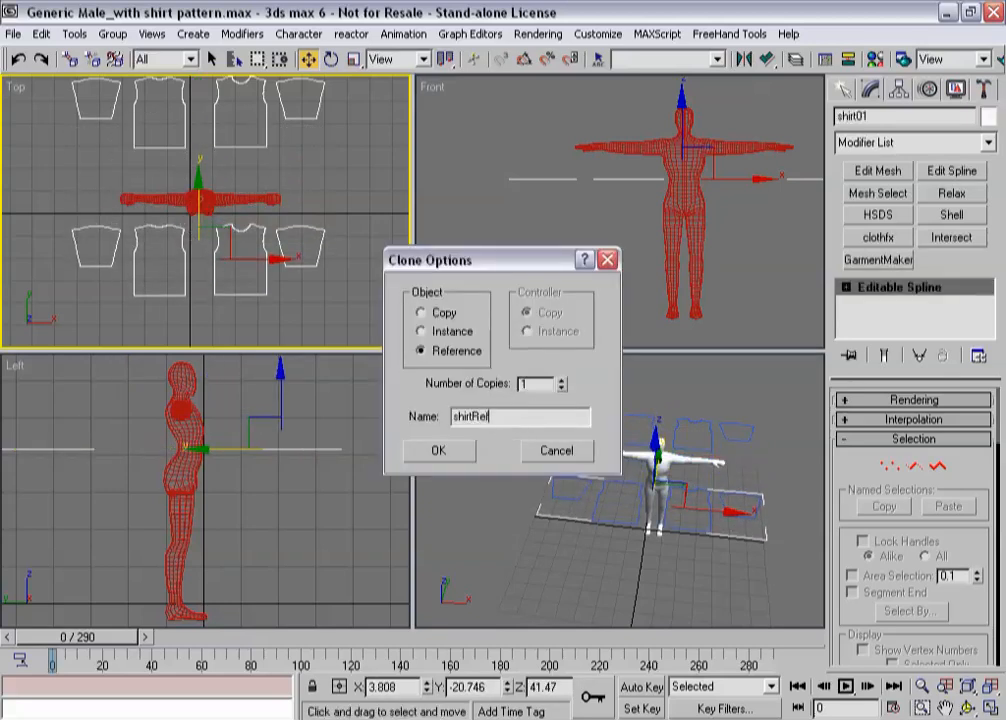
{"action": "left_click", "coordinate": [436, 450]}
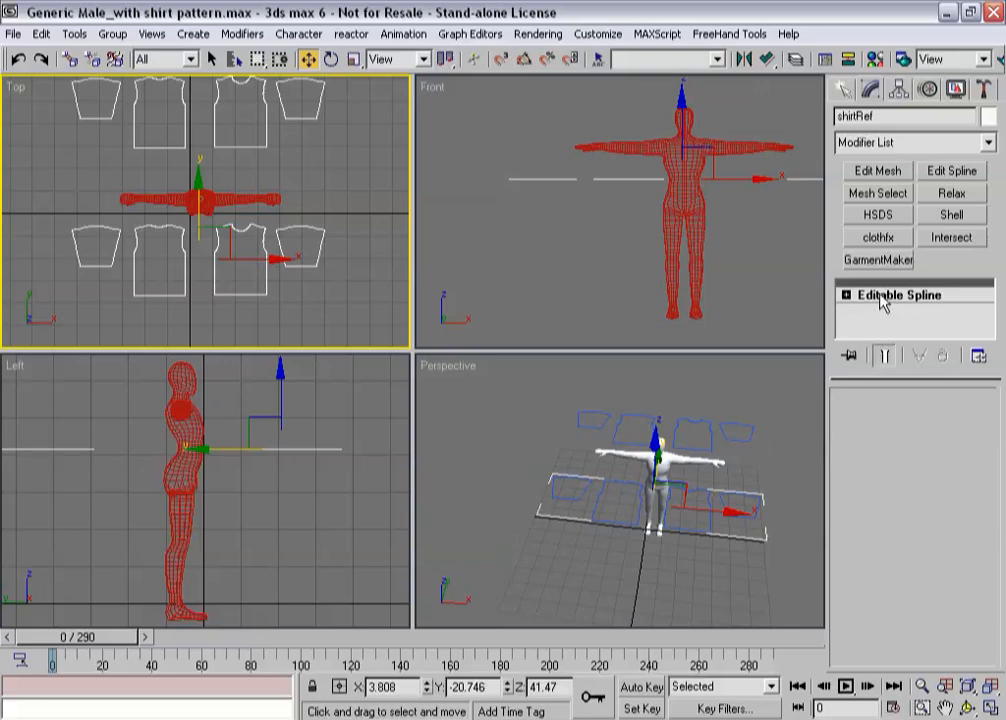
{"action": "left_click", "coordinate": [878, 260]}
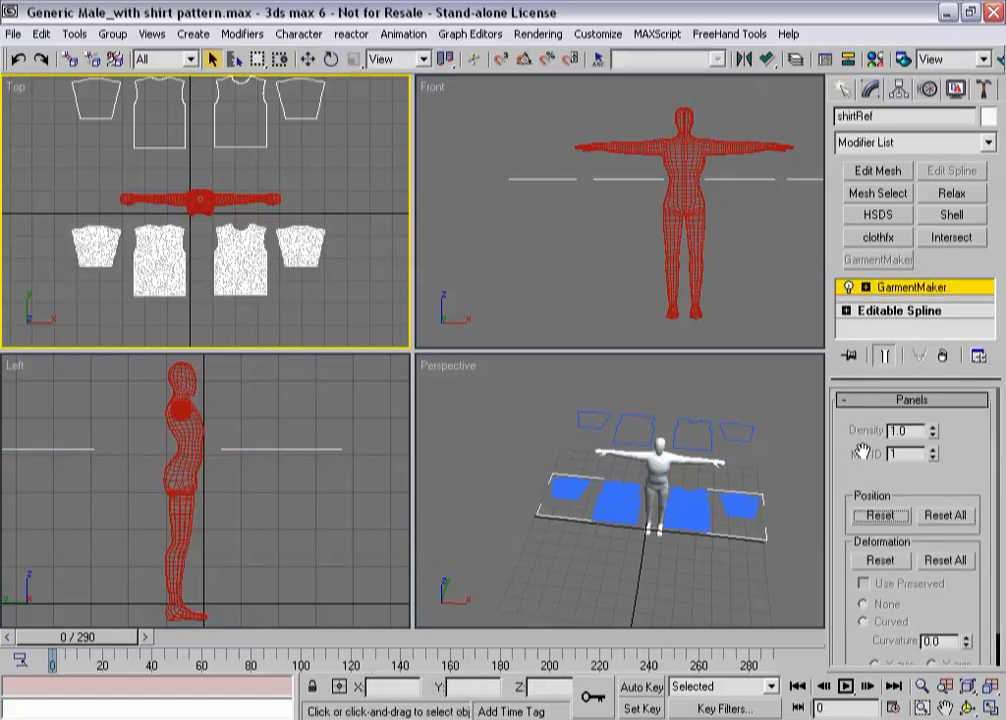
At the Panels level, move the front shirt panel onto the figure's chest.
{"action": "left_click", "coordinate": [240, 258]}
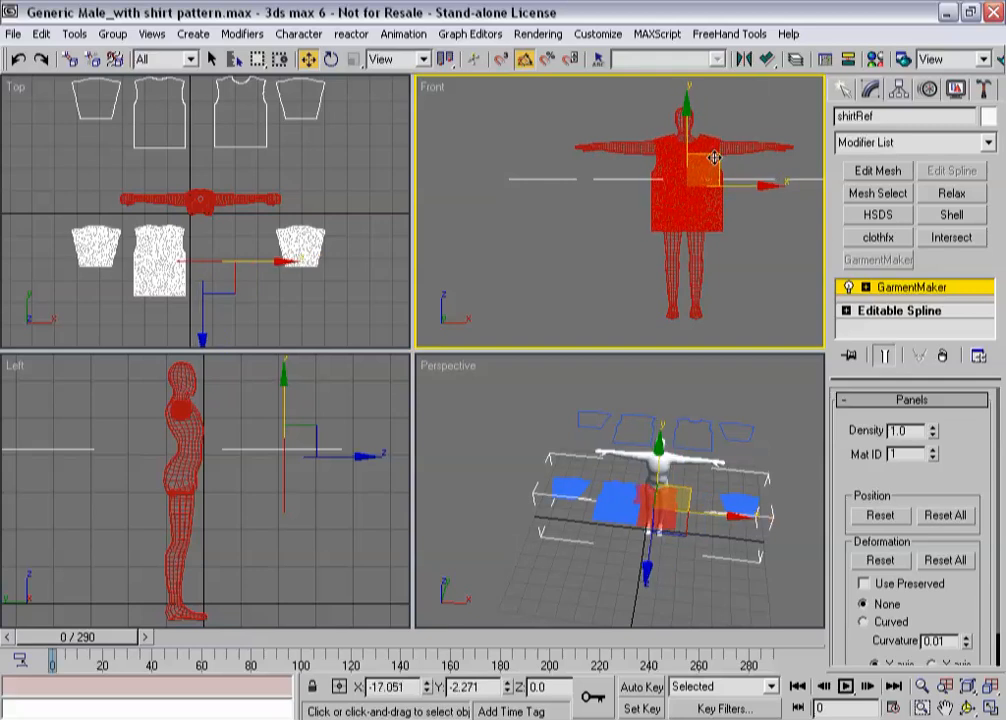
{"action": "left_click_drag", "start_coordinate": [696, 164], "coordinate": [630, 216]}
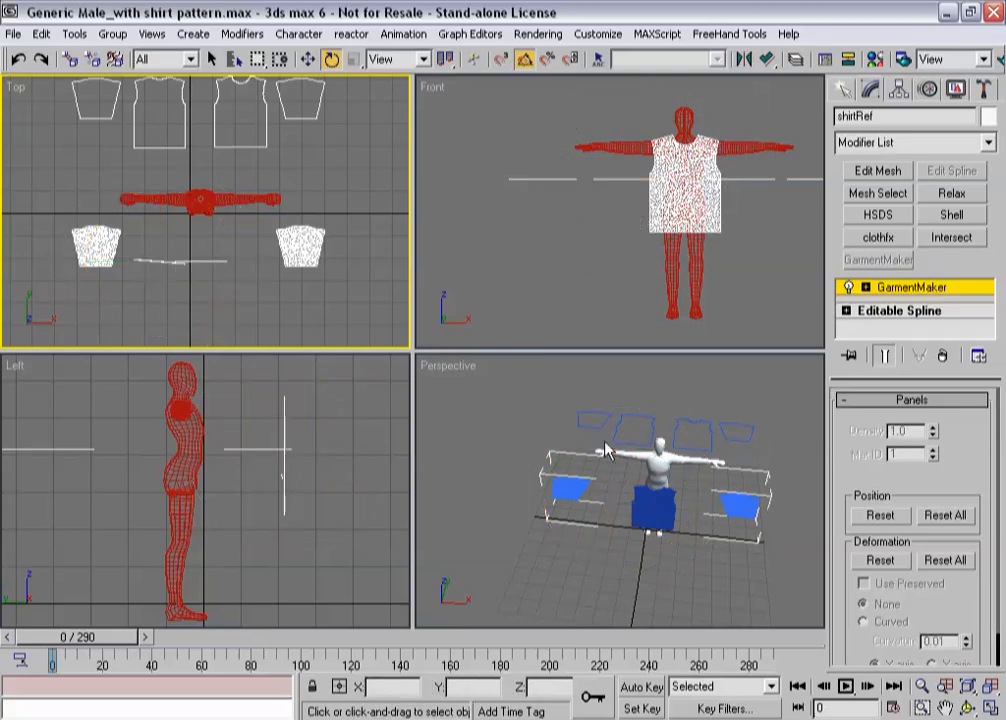
Select the sleeve panels, set them to Curved and adjust Curvature around the arms.
{"action": "left_click", "coordinate": [612, 476]}
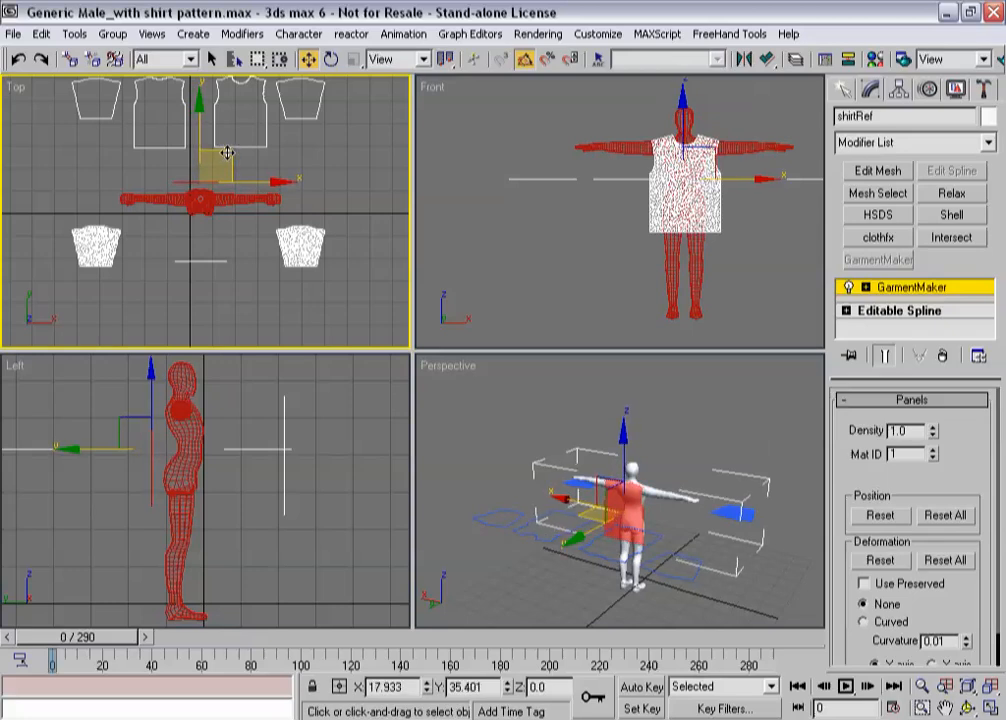
{"action": "left_click", "coordinate": [620, 510]}
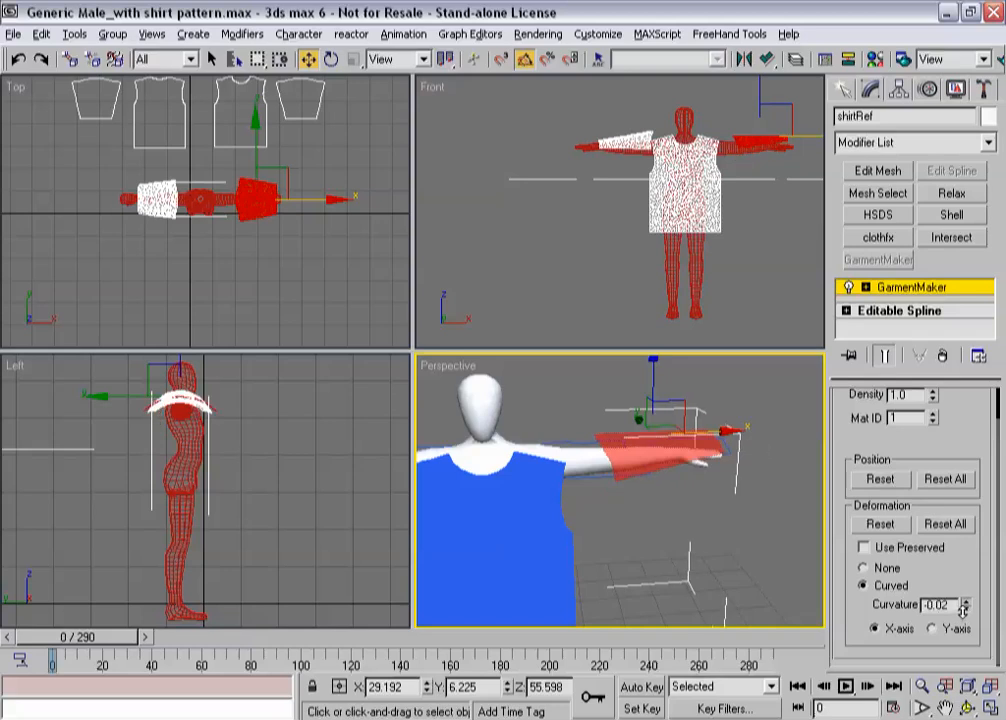
{"action": "left_click", "coordinate": [964, 608]}
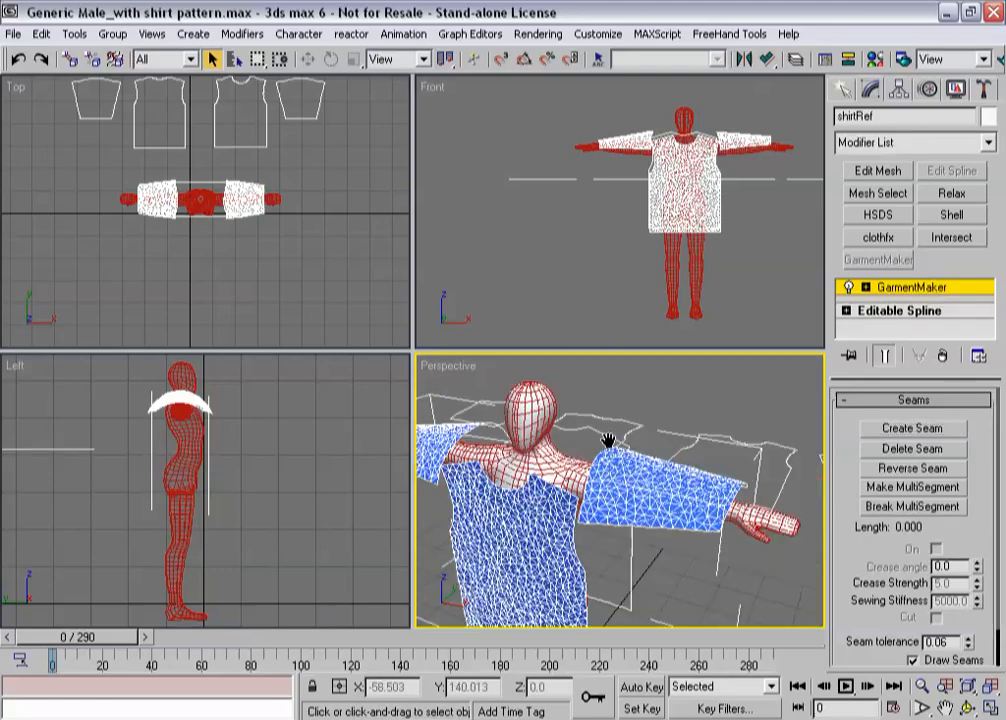
Maximize the Perspective viewport and orbit to view the shirt panel at the figure's shoulder.
{"action": "key", "text": "alt+w"}
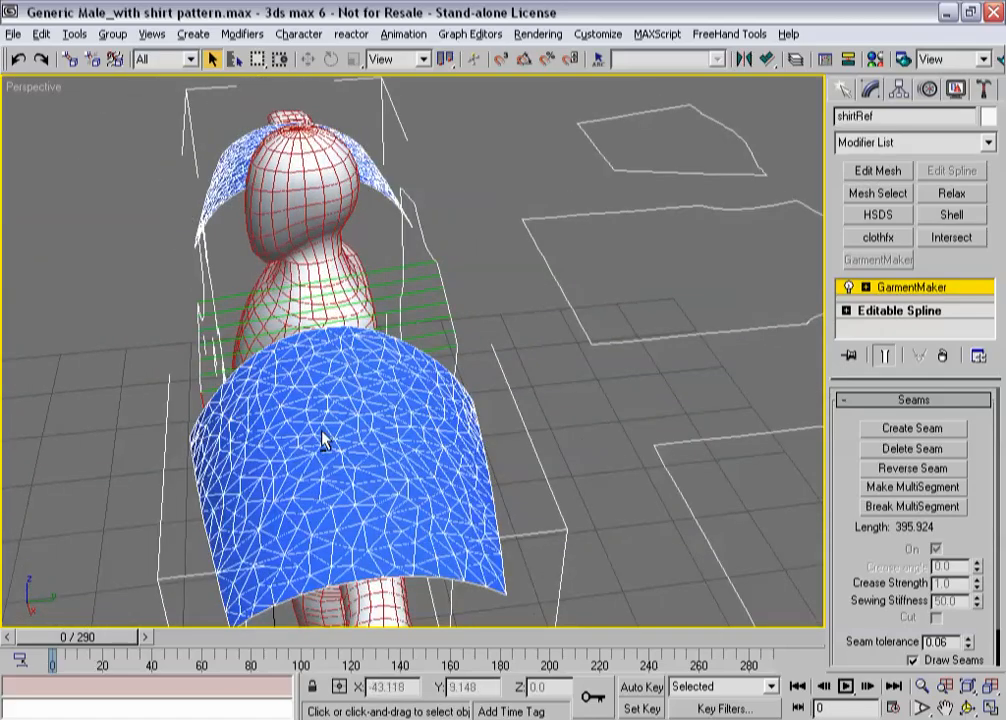
{"action": "left_click_drag", "start_coordinate": [324, 440], "coordinate": [444, 358]}
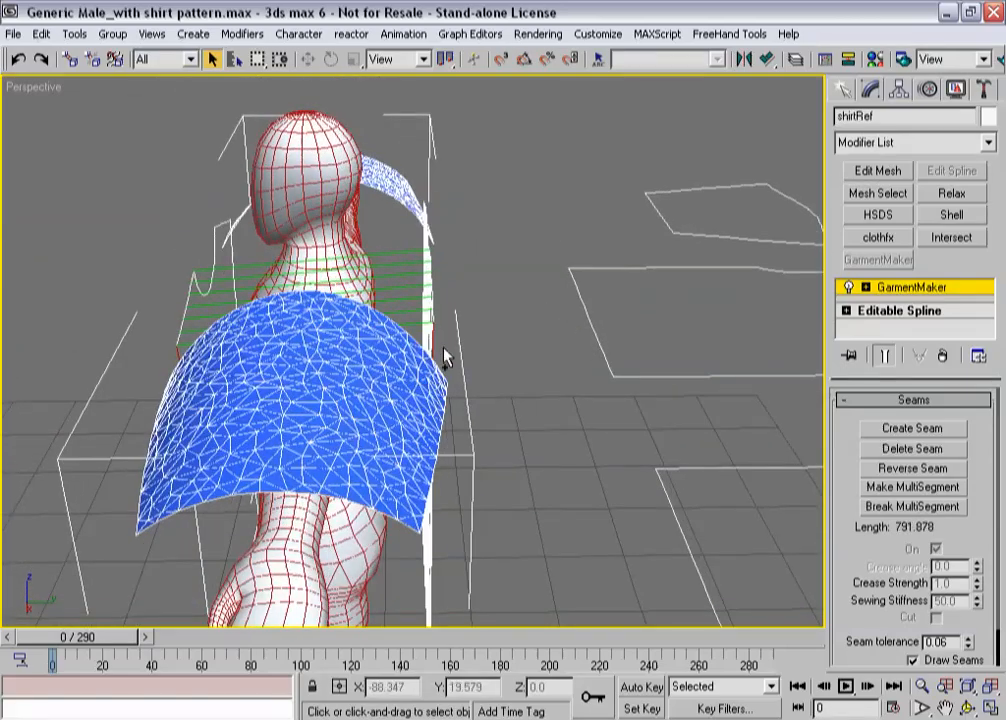